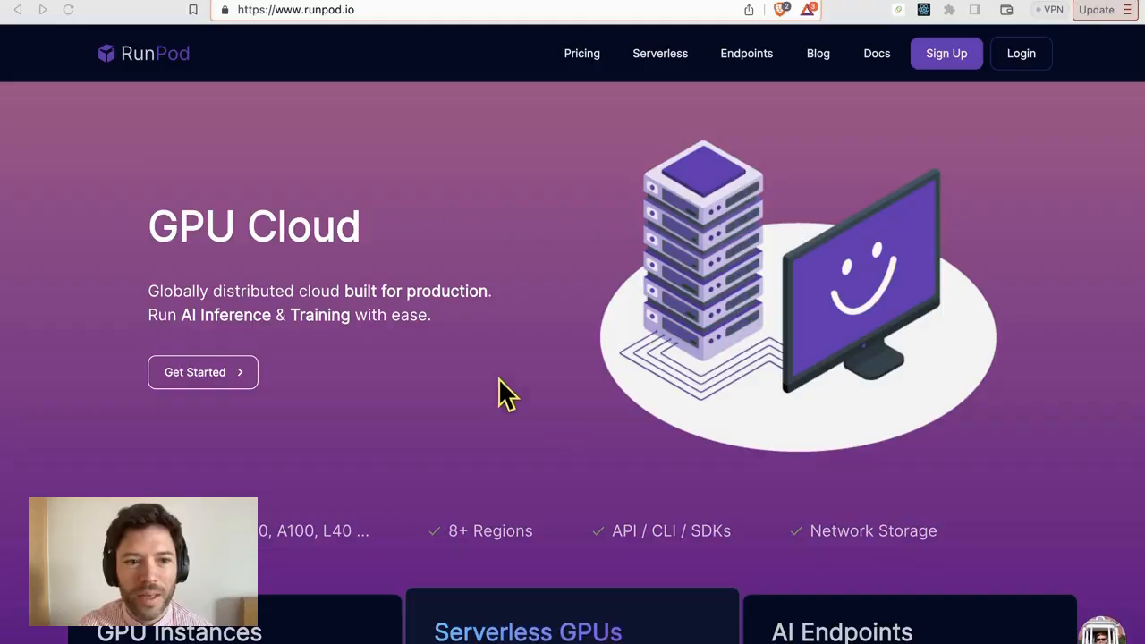
{"action": "mouse_move", "coordinate": [475, 251]}
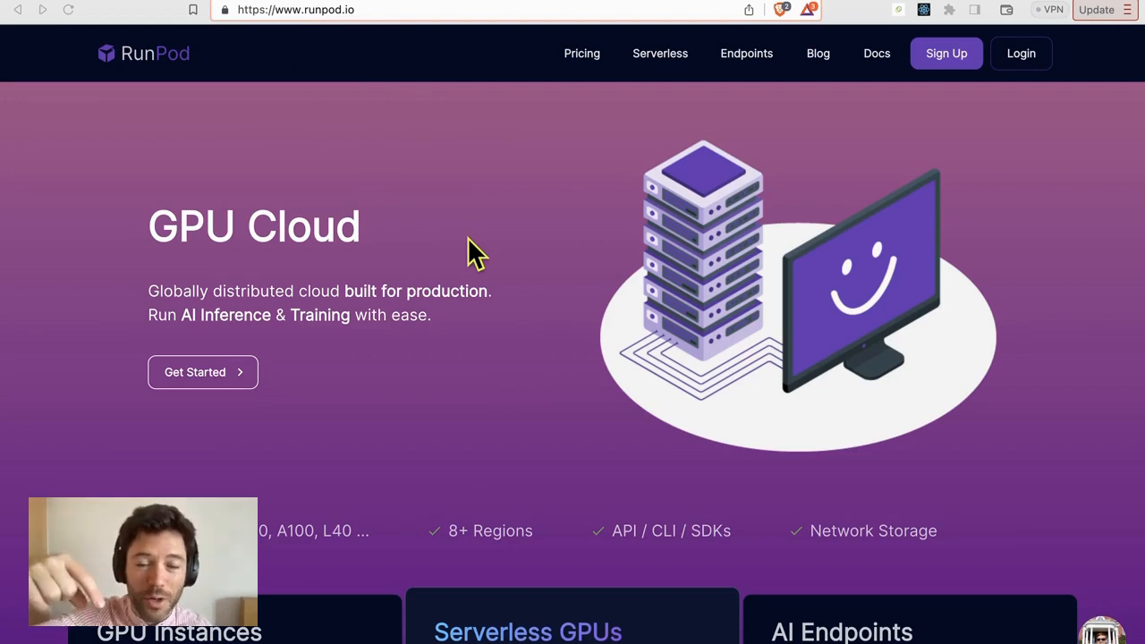
{"action": "mouse_move", "coordinate": [838, 90]}
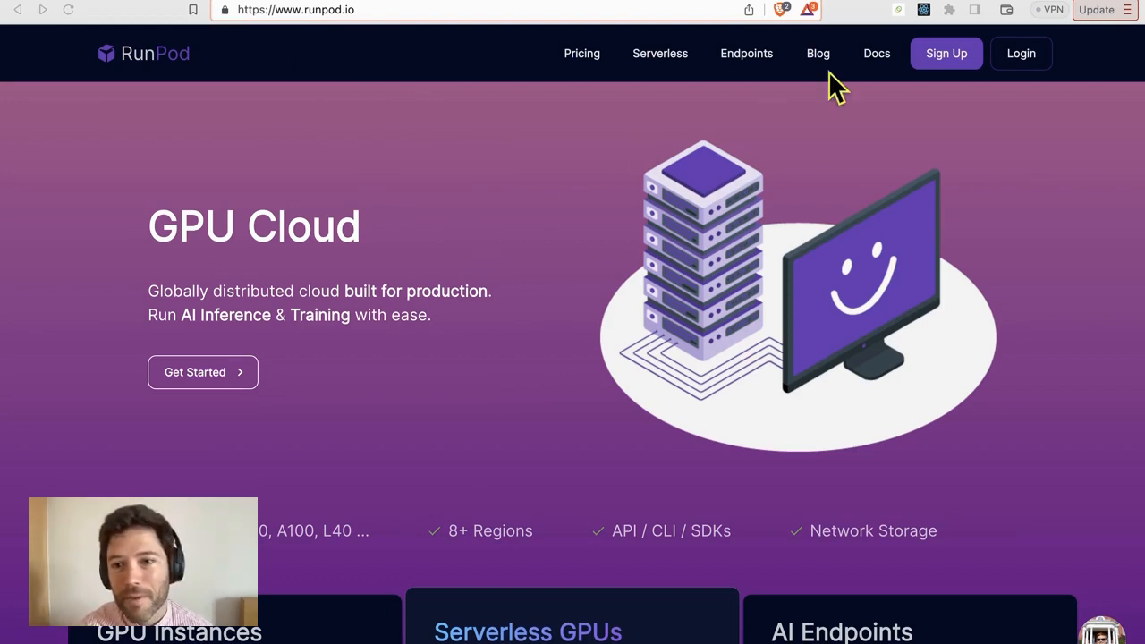
{"action": "mouse_move", "coordinate": [608, 241]}
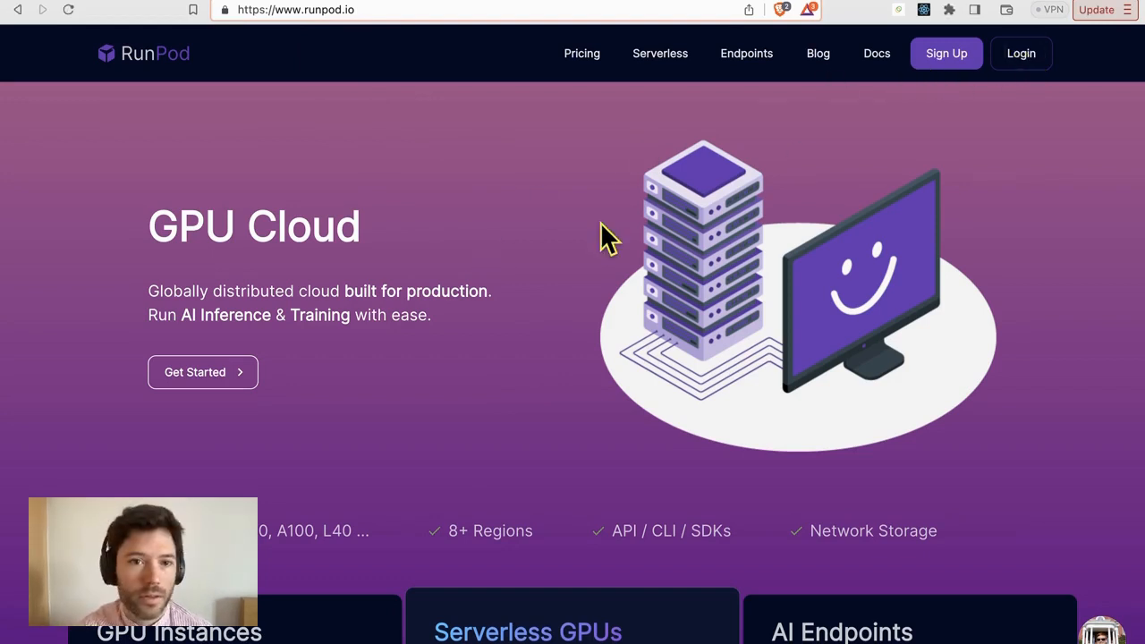
{"action": "mouse_move", "coordinate": [975, 140]}
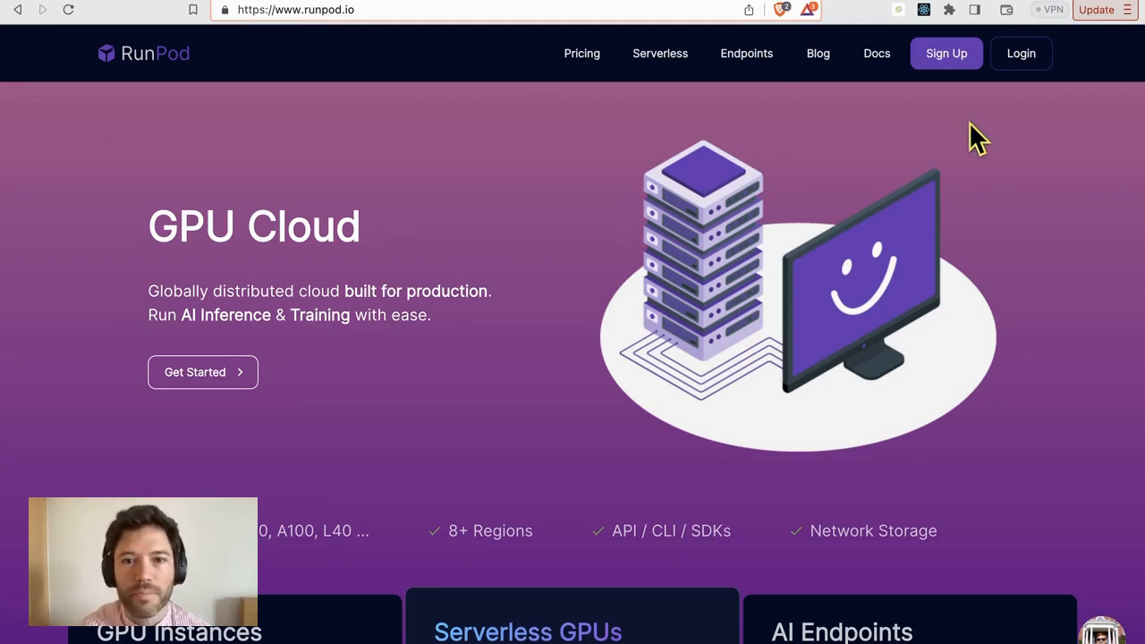
Log in from the RunPod homepage to reach the Secure Cloud GPU listing.
{"action": "left_click", "coordinate": [1020, 54]}
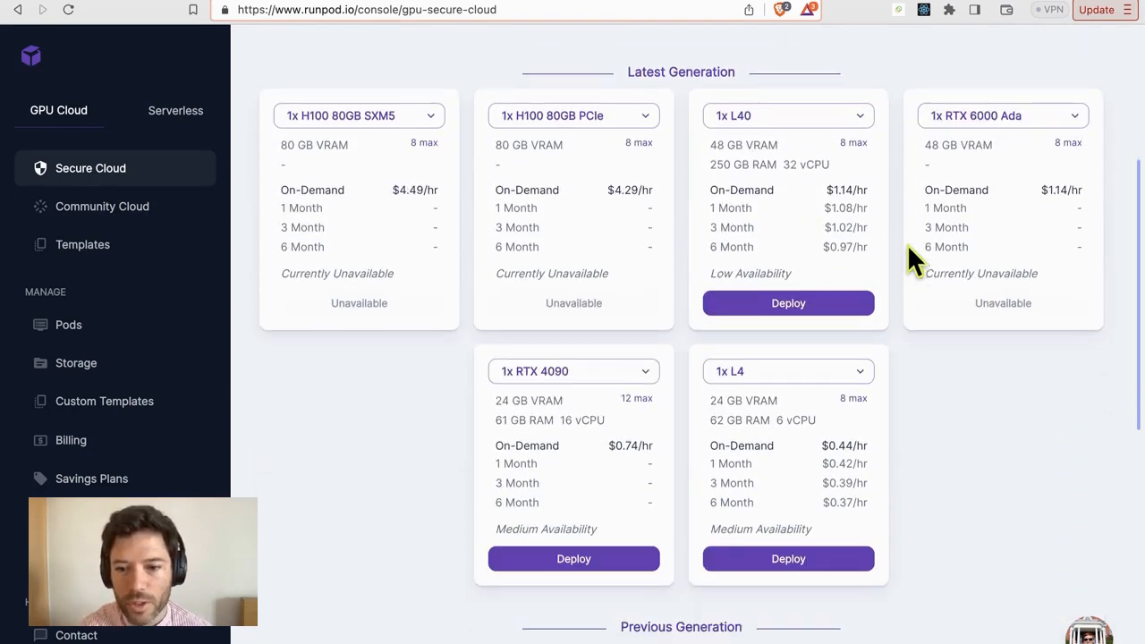
Select an RTX A6000 GPU from the Secure Cloud listing for deployment.
{"action": "scroll", "scroll_direction": "down", "scroll_amount": 3}
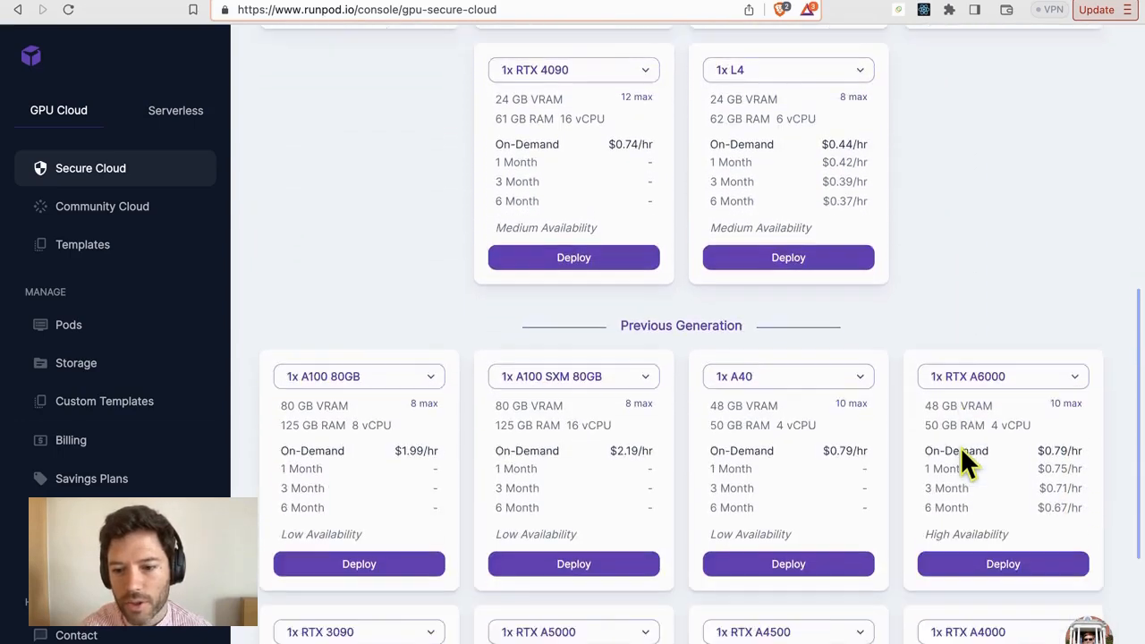
{"action": "scroll", "scroll_direction": "down", "scroll_amount": 3}
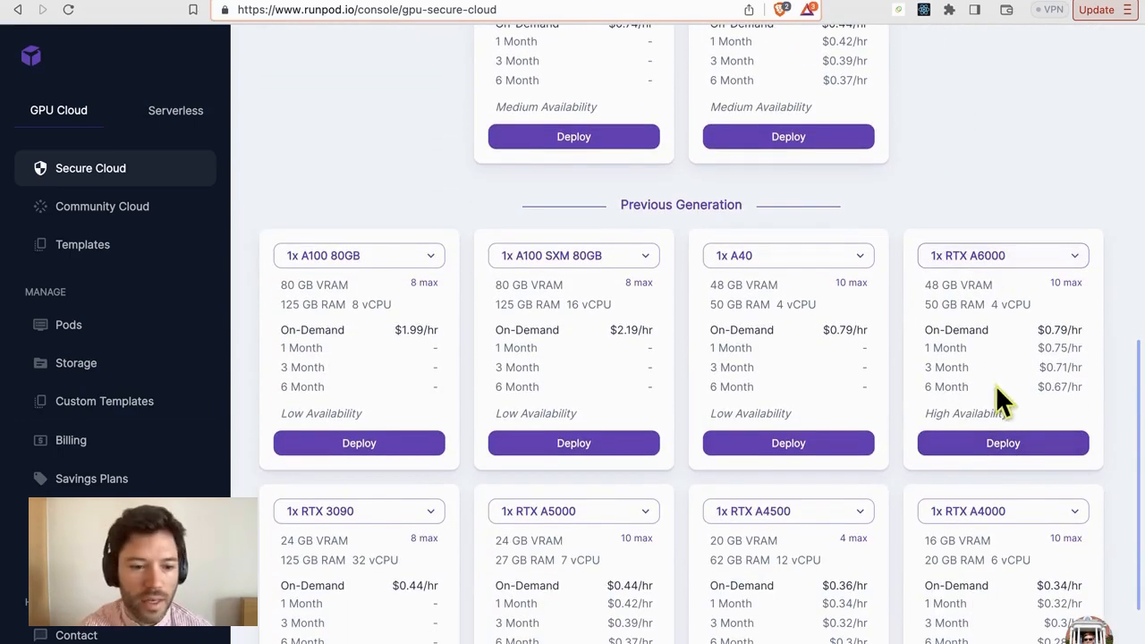
{"action": "left_click", "coordinate": [1002, 443]}
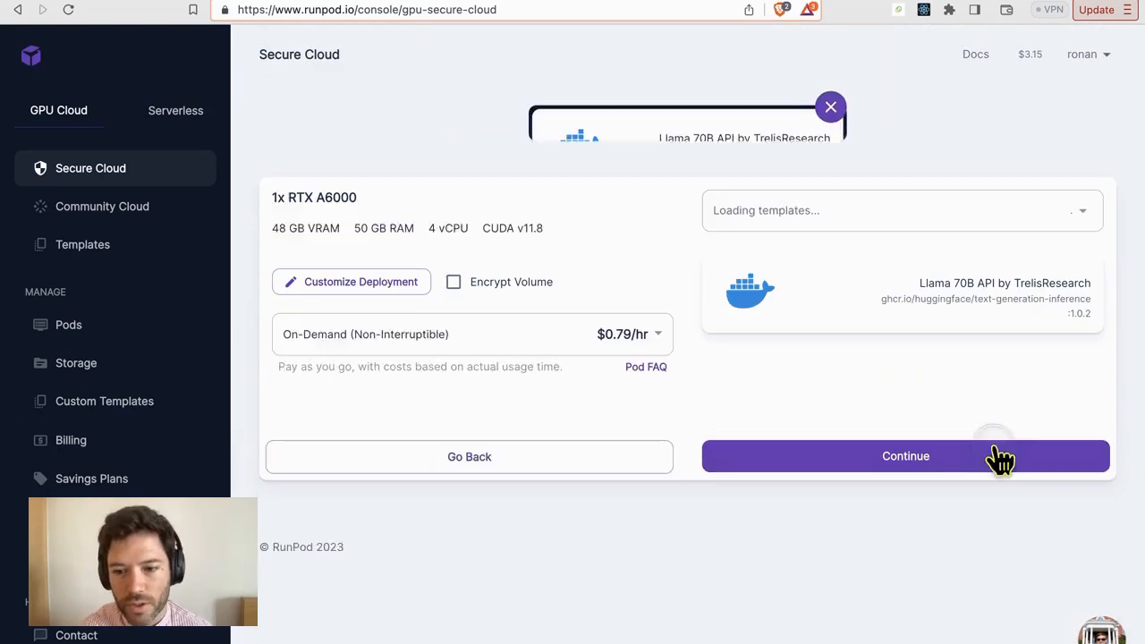
{"action": "left_click", "coordinate": [830, 107]}
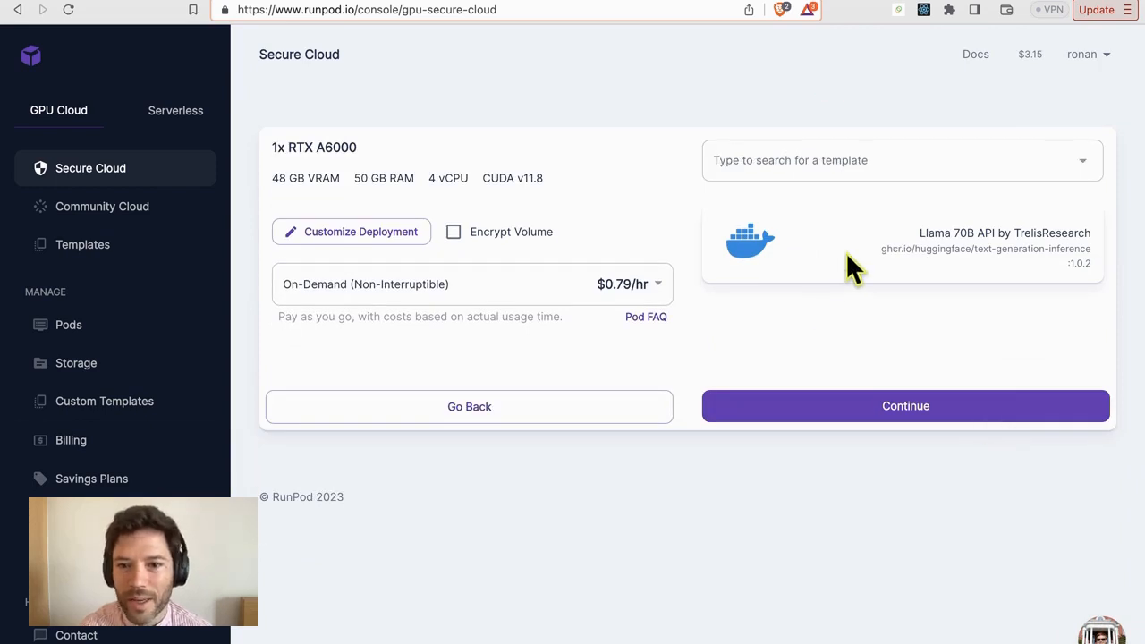
{"action": "mouse_move", "coordinate": [891, 259]}
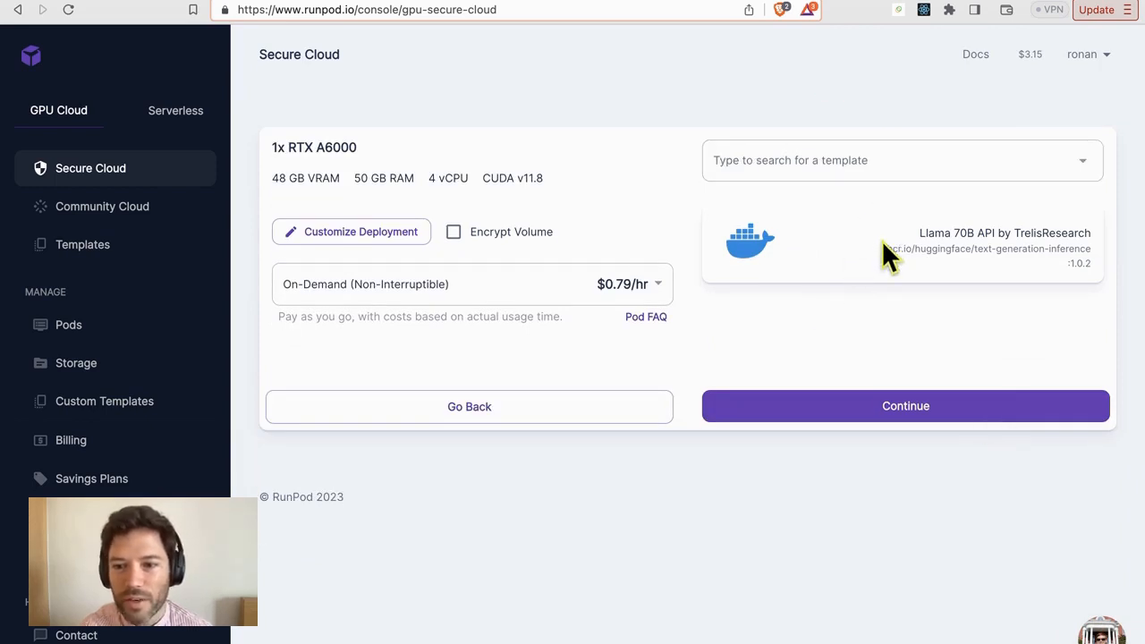
Deploy the pod with the Llama 70B API by TrelisResearch template and go to My Pods.
{"action": "left_click", "coordinate": [895, 161]}
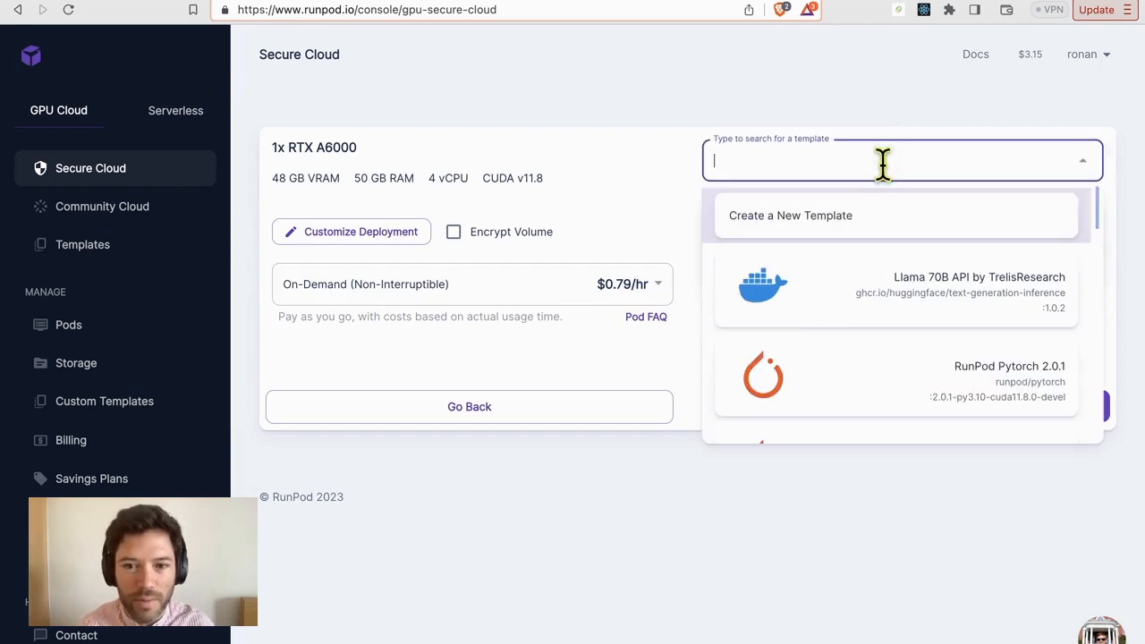
{"action": "left_click", "coordinate": [895, 286]}
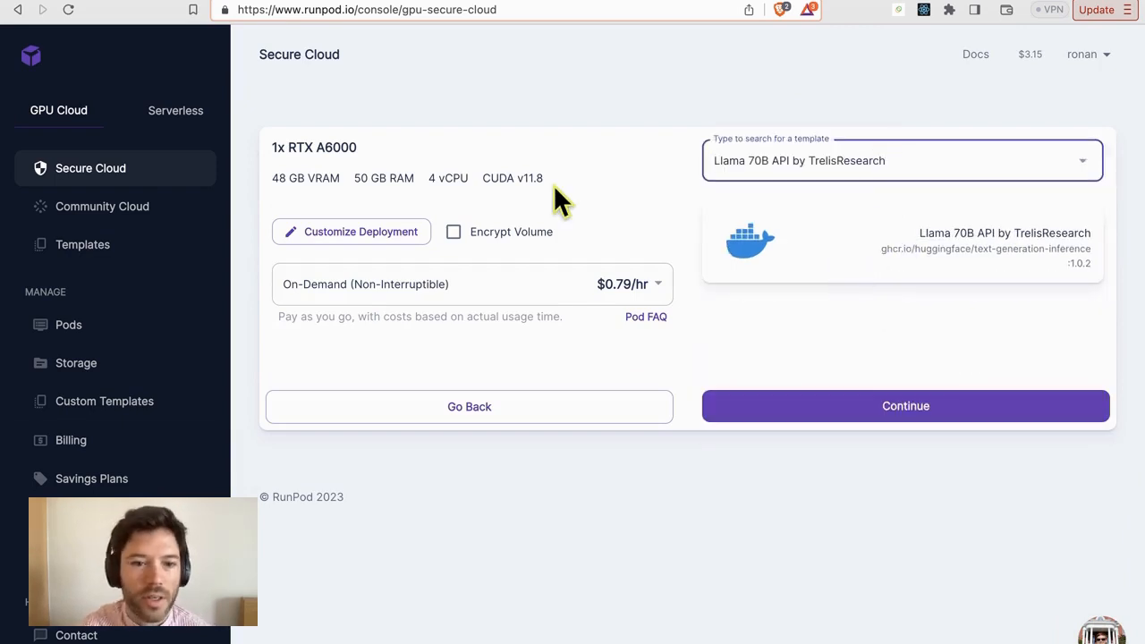
{"action": "left_click", "coordinate": [905, 404]}
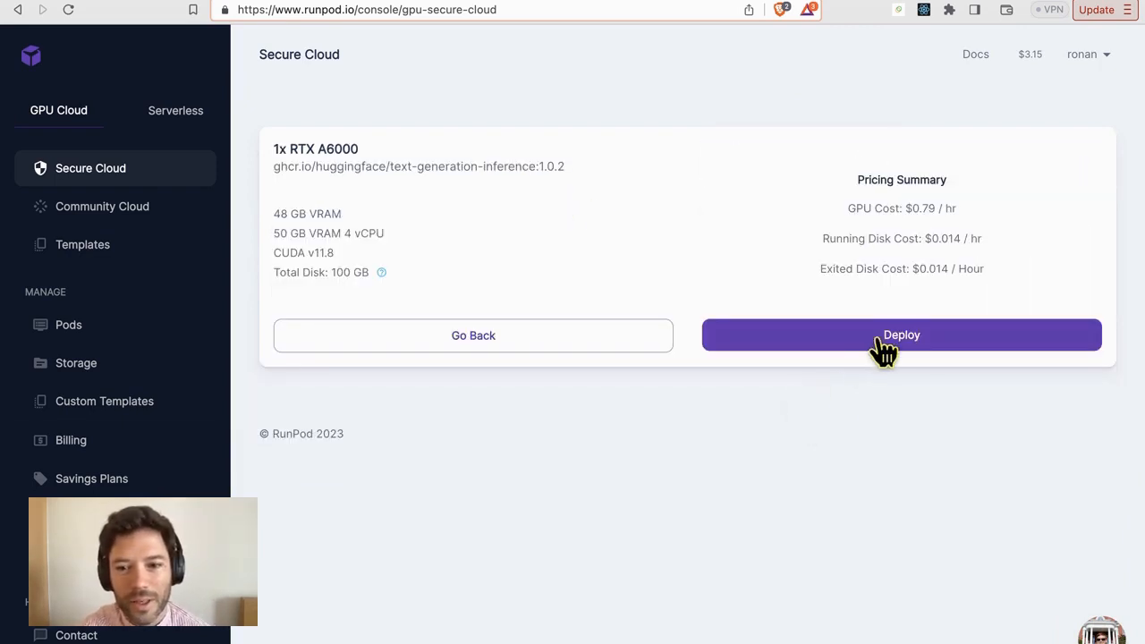
{"action": "left_click", "coordinate": [901, 335]}
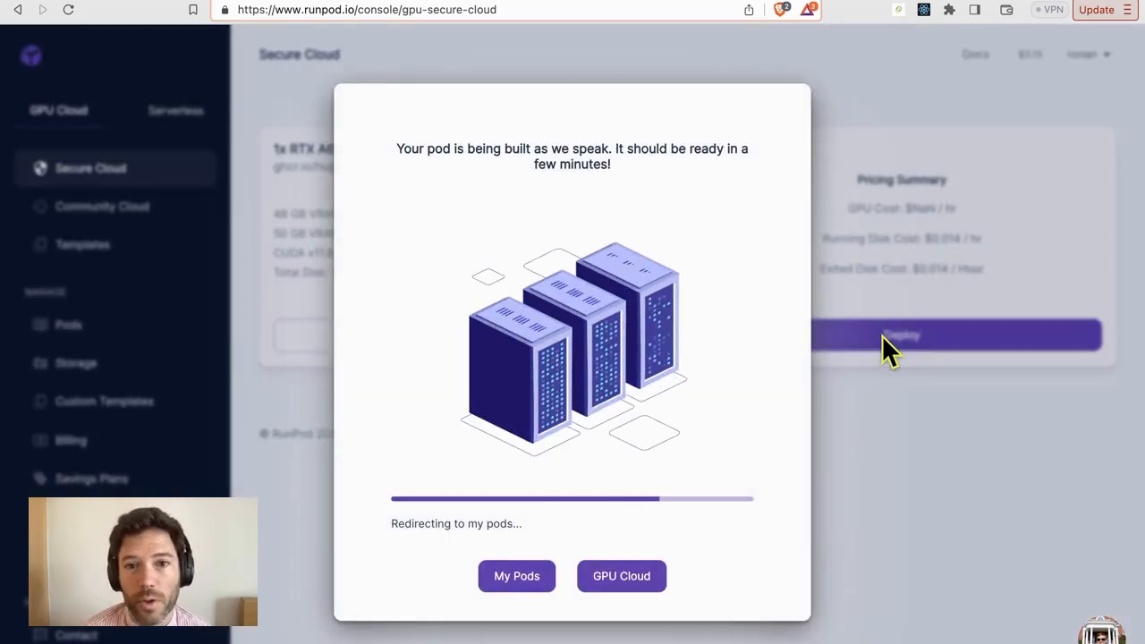
{"action": "left_click", "coordinate": [515, 576]}
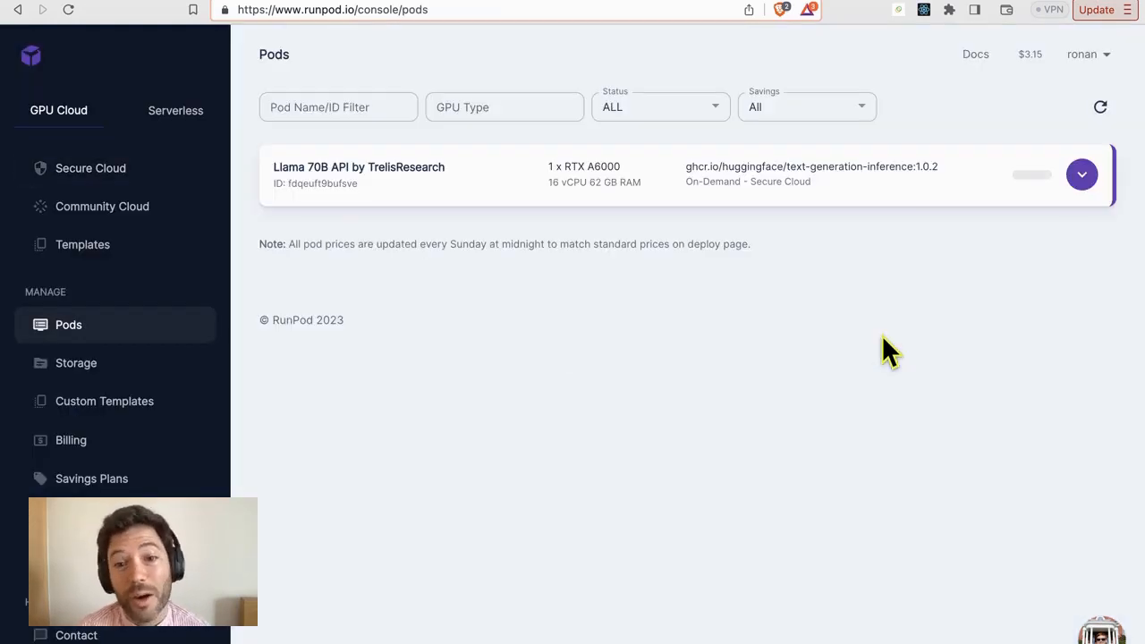
Expand the Llama 70B pod and view its container logs showing the server started.
{"action": "left_click", "coordinate": [1081, 176]}
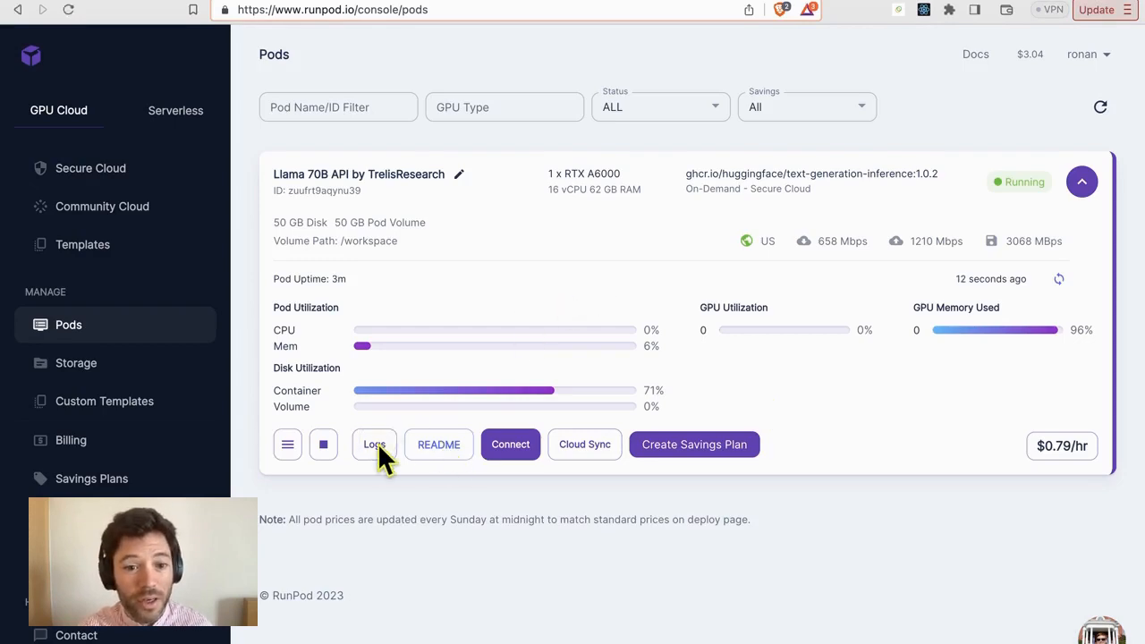
{"action": "left_click", "coordinate": [374, 444]}
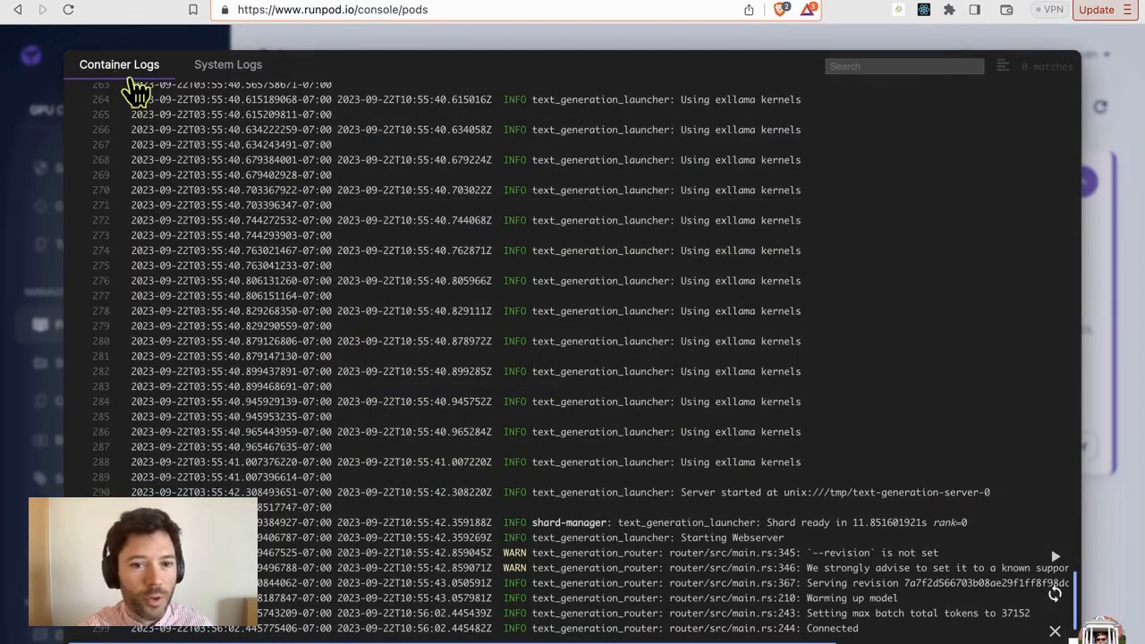
{"action": "scroll", "scroll_direction": "down", "scroll_amount": 3}
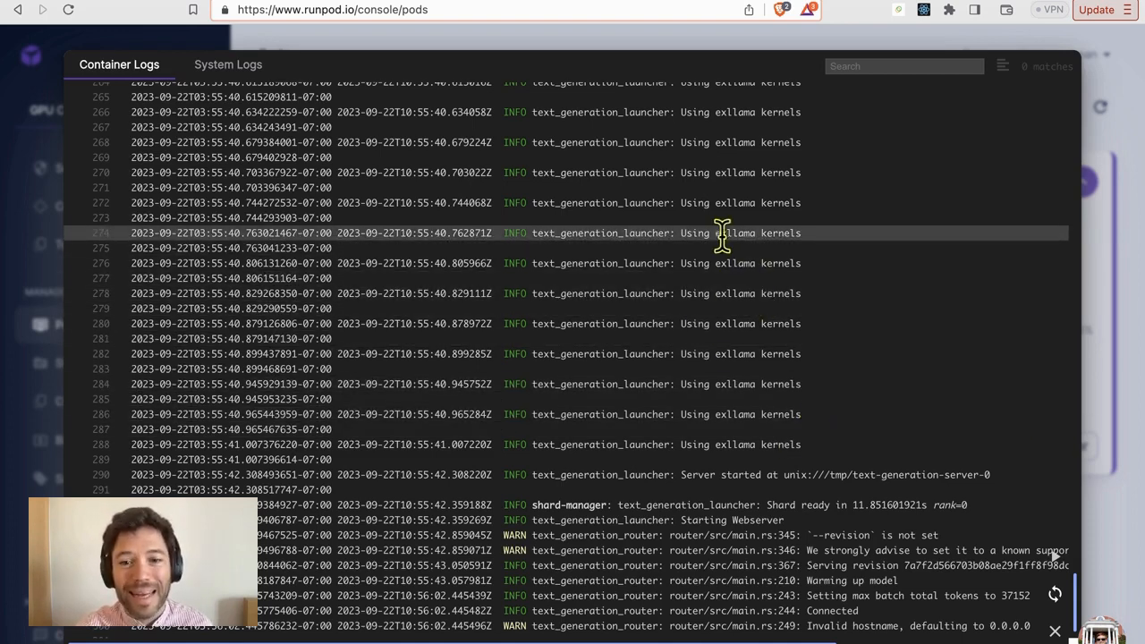
{"action": "mouse_move", "coordinate": [844, 322]}
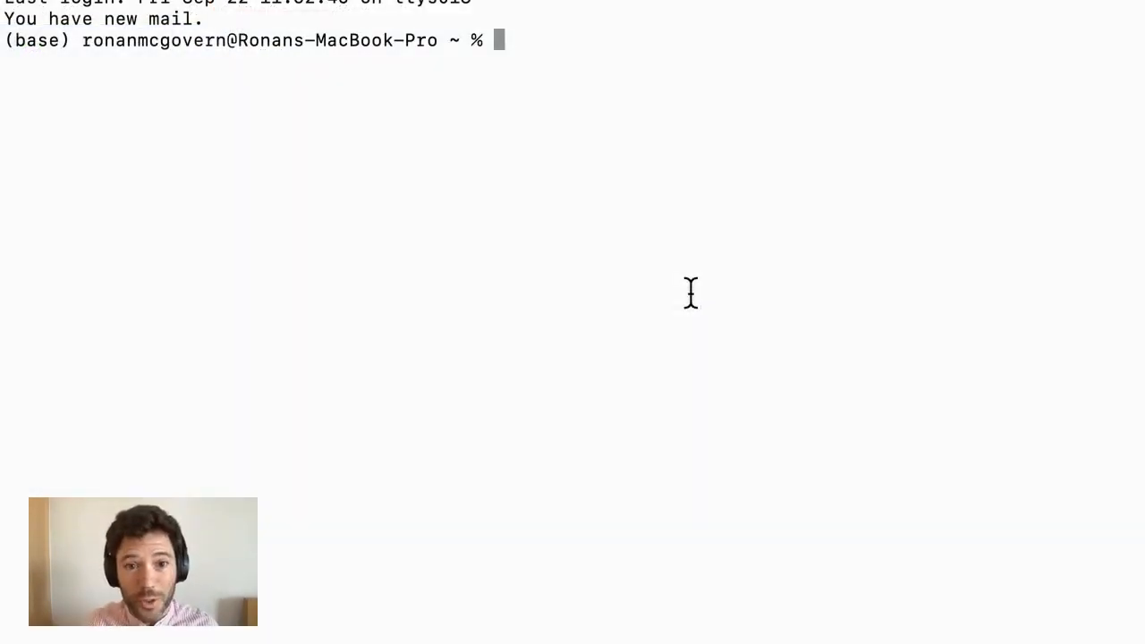
Edit testCurl.sh in nano so its prompt ends with a question mark, then save it.
{"action": "type", "text": "nano"}
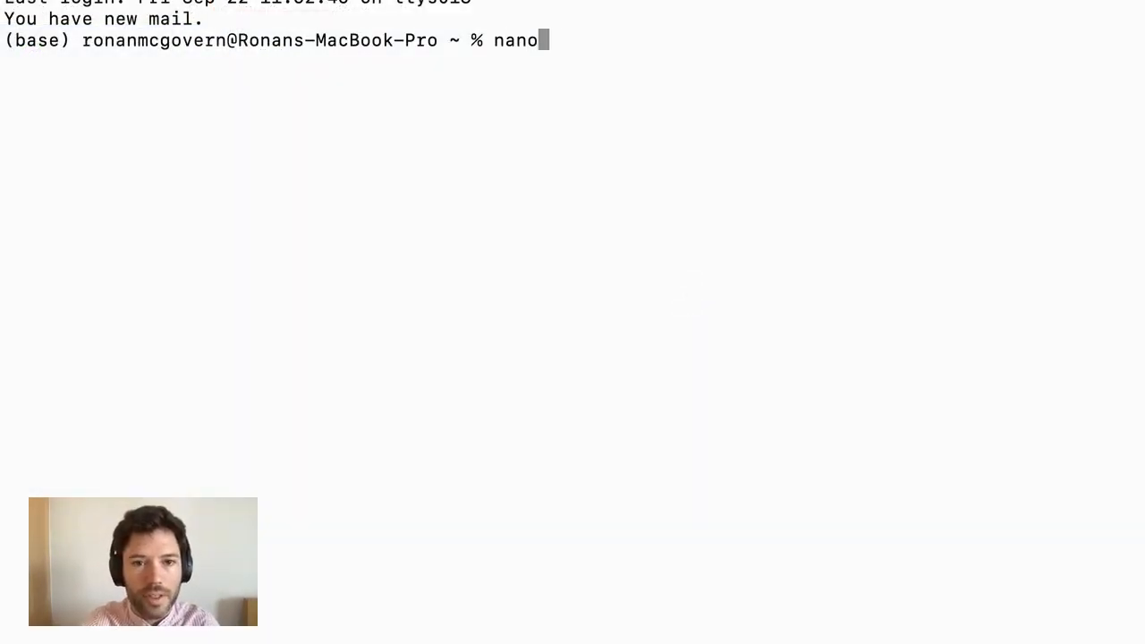
{"action": "type", "text": "test"}
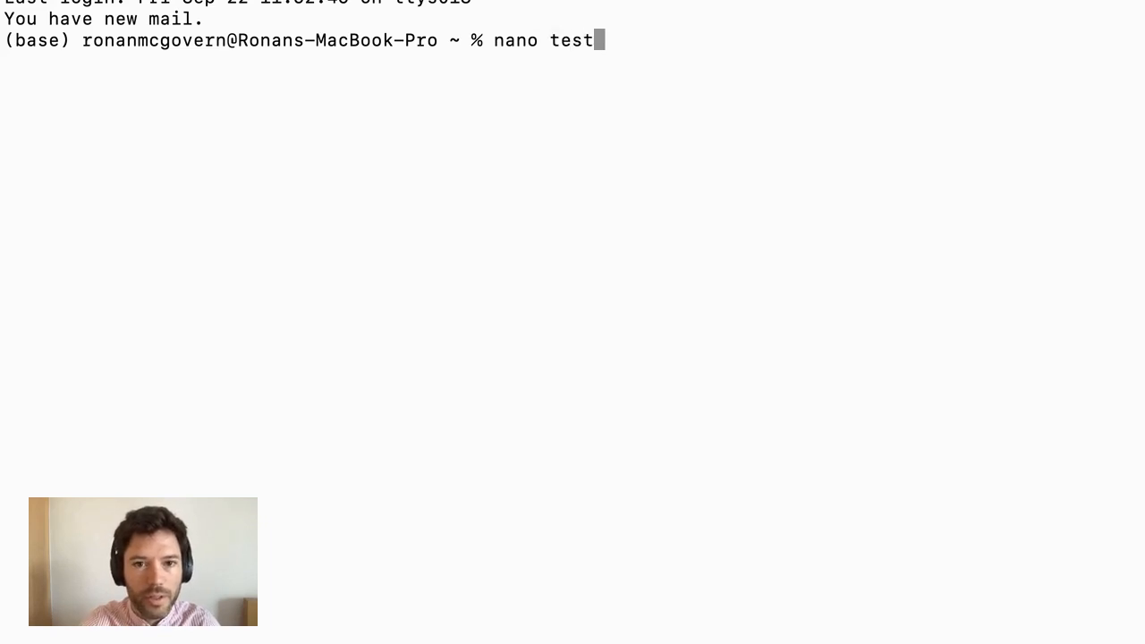
{"action": "key", "text": "Return"}
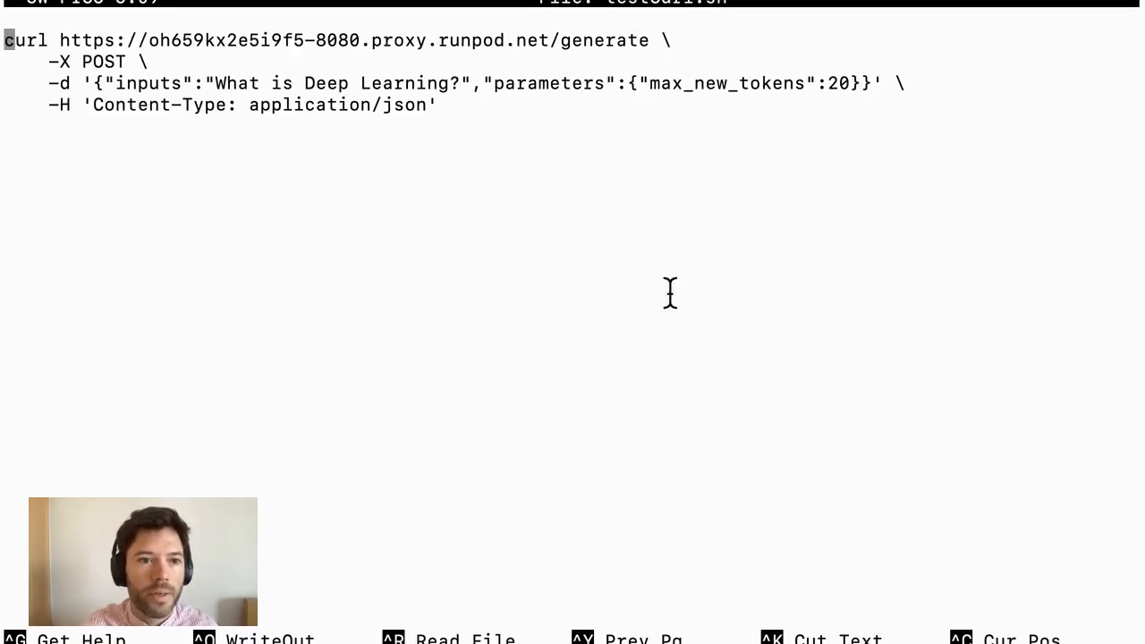
{"action": "mouse_move", "coordinate": [324, 72]}
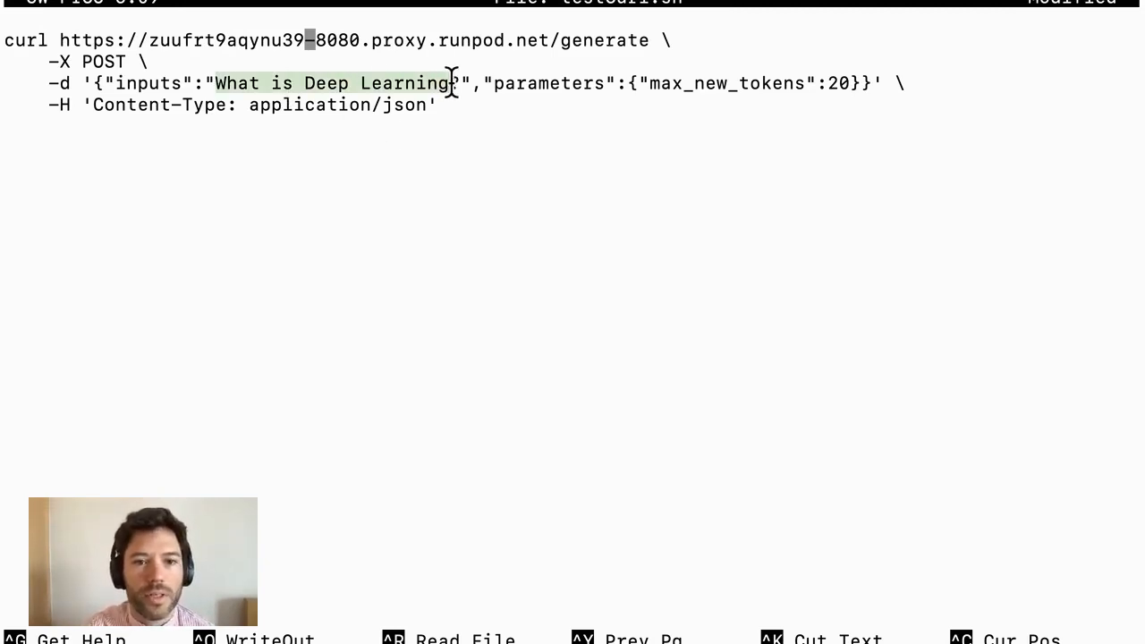
{"action": "type", "text": "?"}
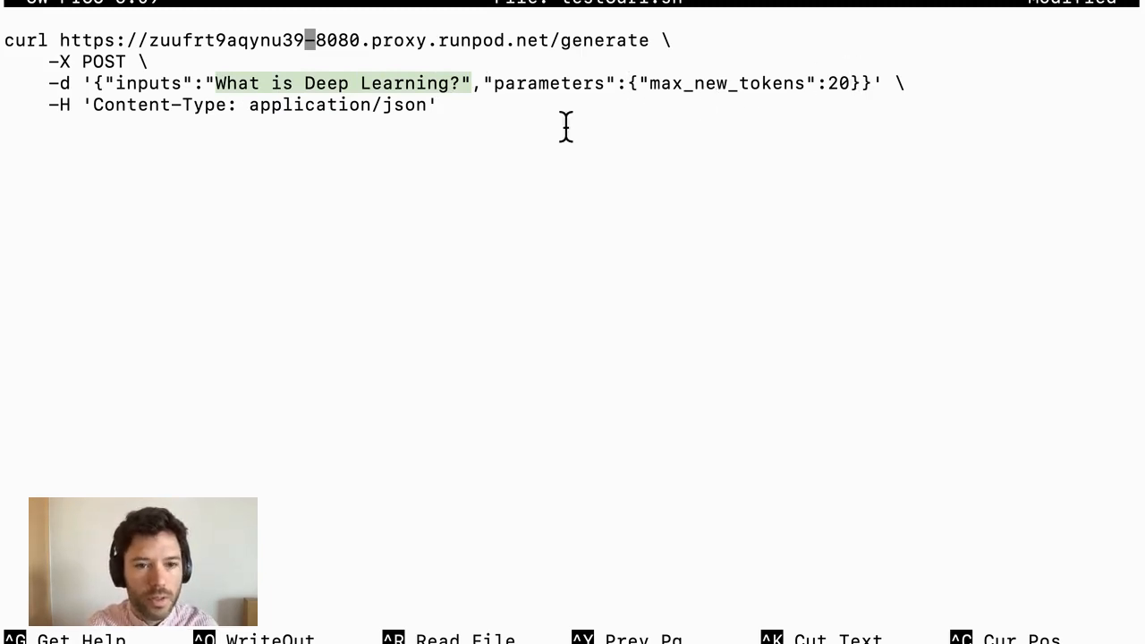
{"action": "key", "text": "ctrl+x"}
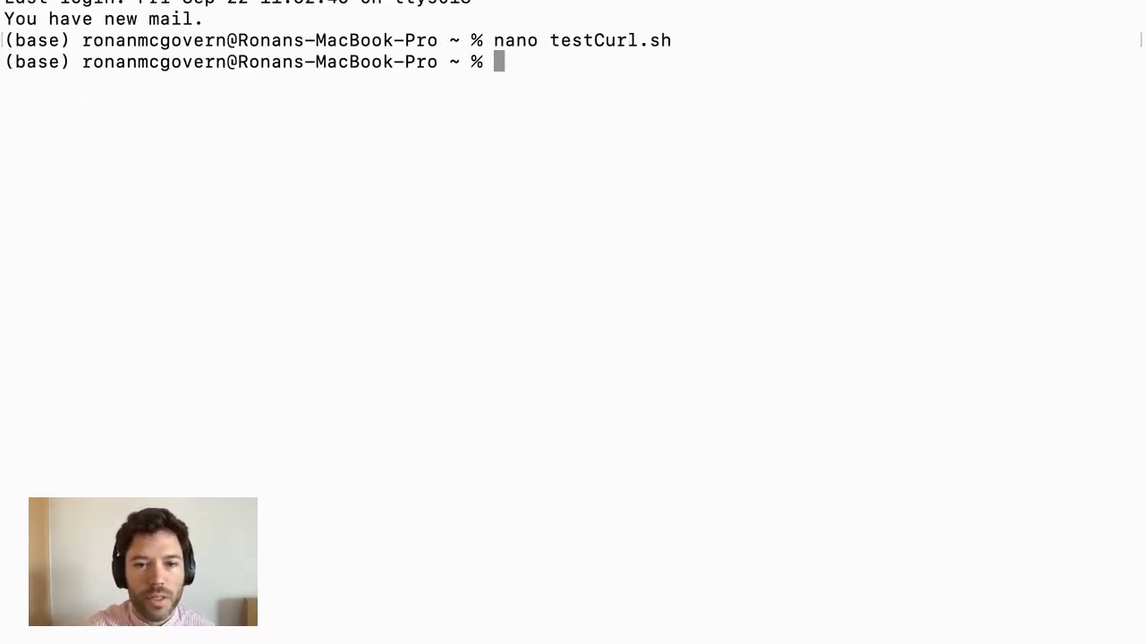
Run ./testCurl.sh to send the test generate request to the pod.
{"action": "type", "text": "./testCurl.sh"}
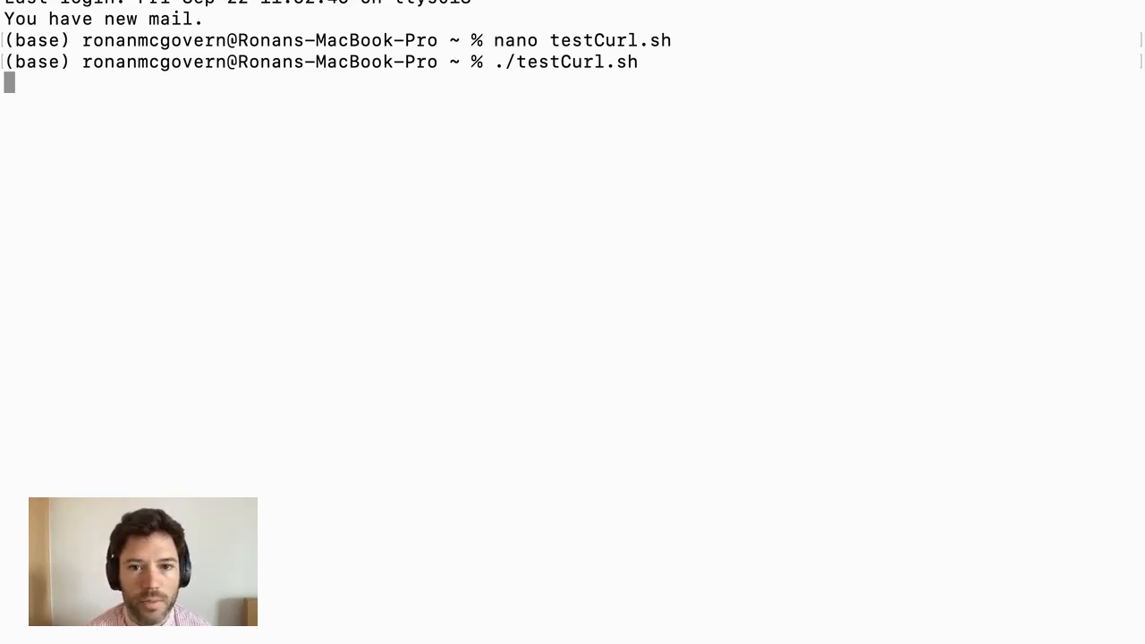
{"action": "key", "text": "Return"}
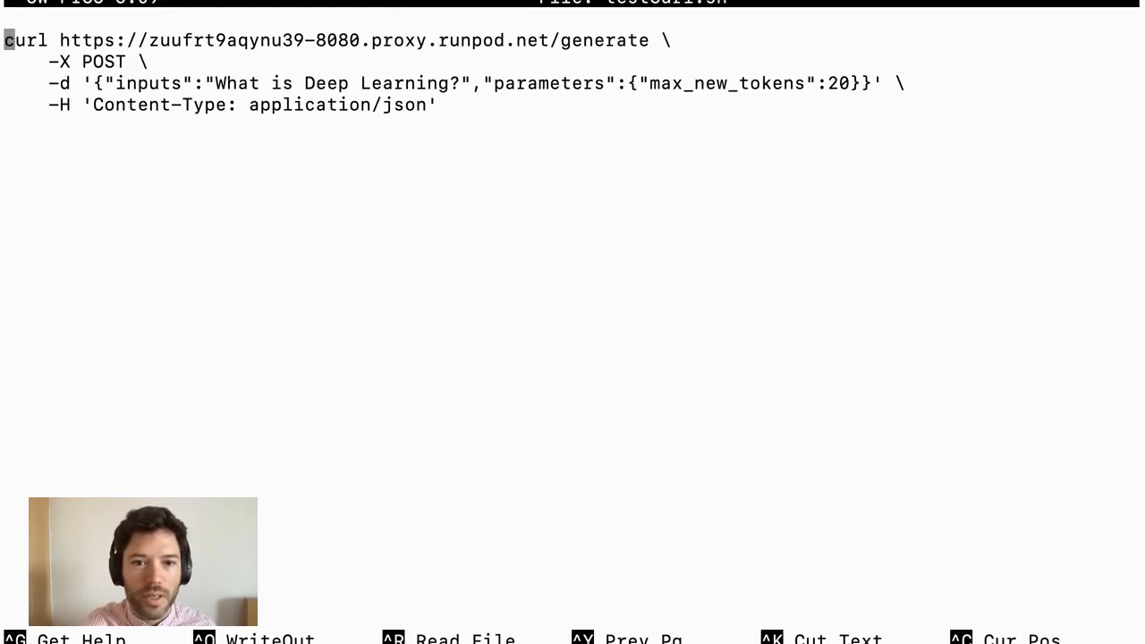
{"action": "mouse_move", "coordinate": [454, 188]}
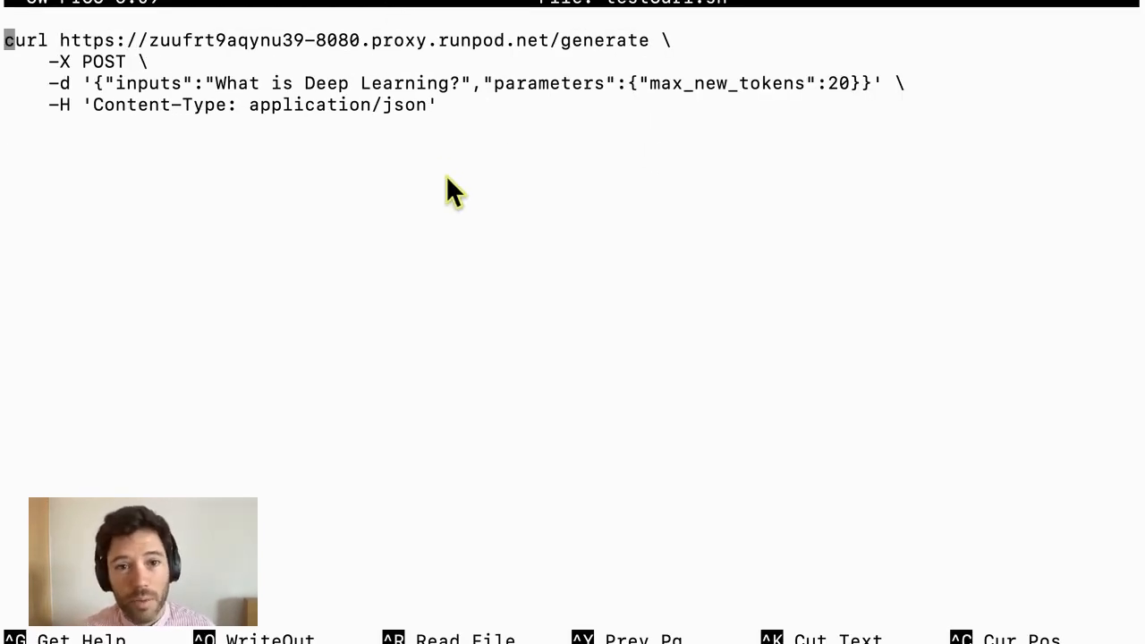
{"action": "mouse_move", "coordinate": [627, 53]}
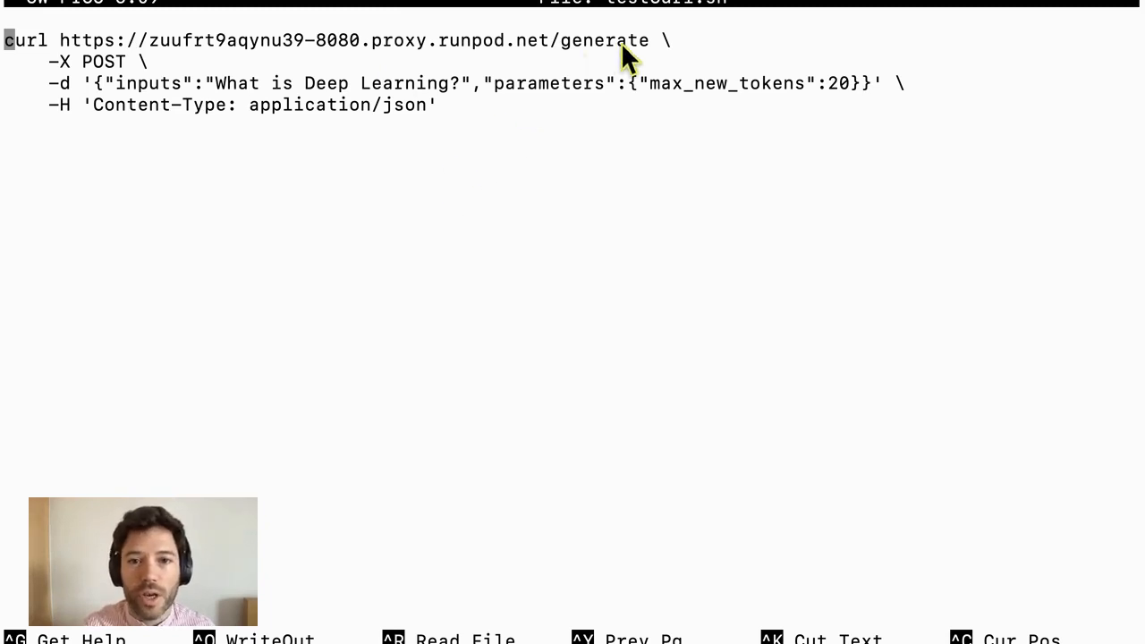
{"action": "mouse_move", "coordinate": [636, 179]}
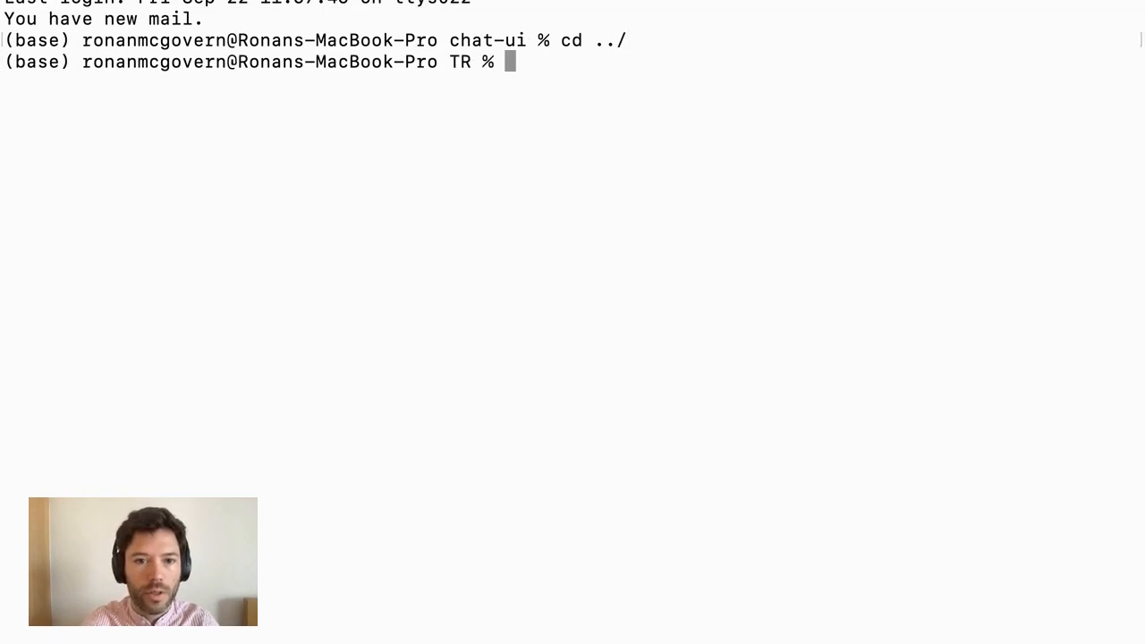
{"action": "type", "text": "gi"}
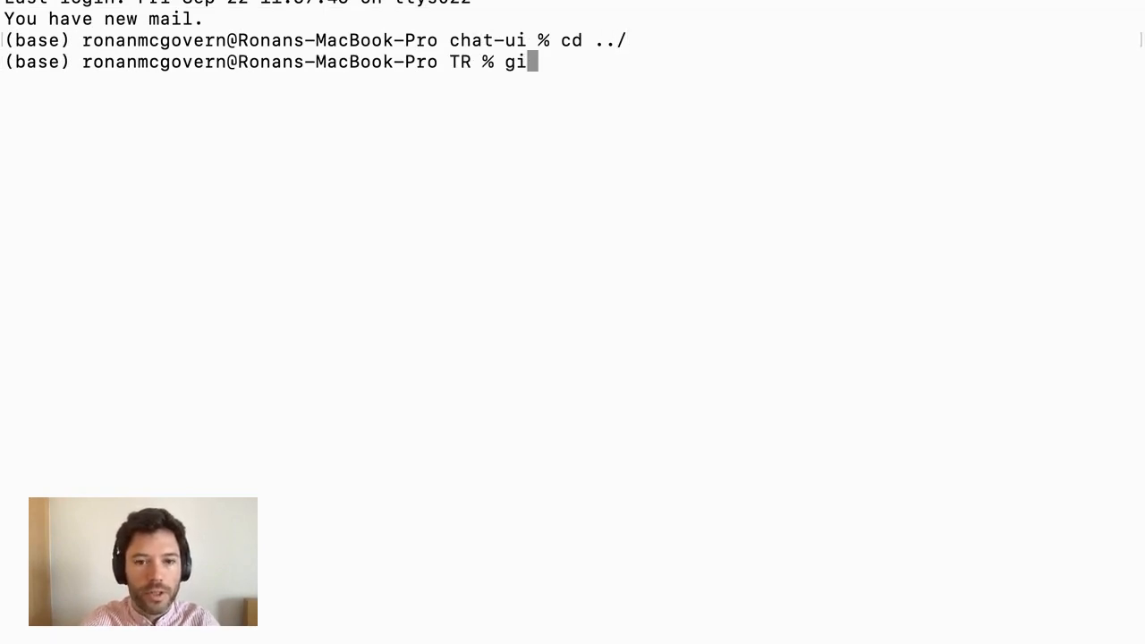
{"action": "type", "text": "t clone http"}
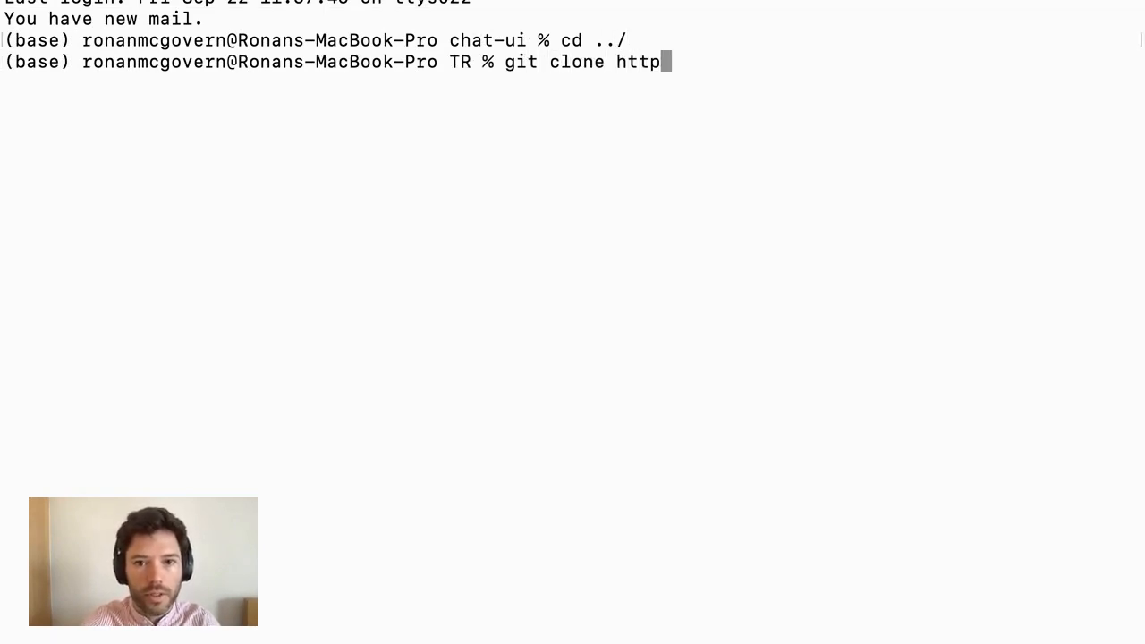
{"action": "type", "text": "s://githu"}
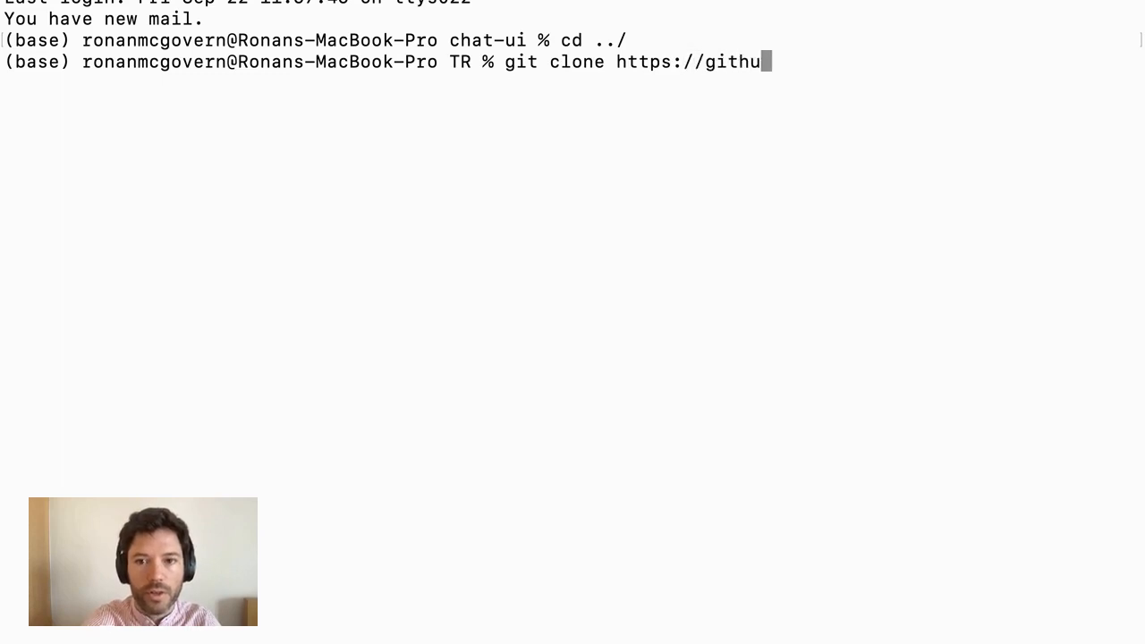
{"action": "type", "text": "b.com/hugging"}
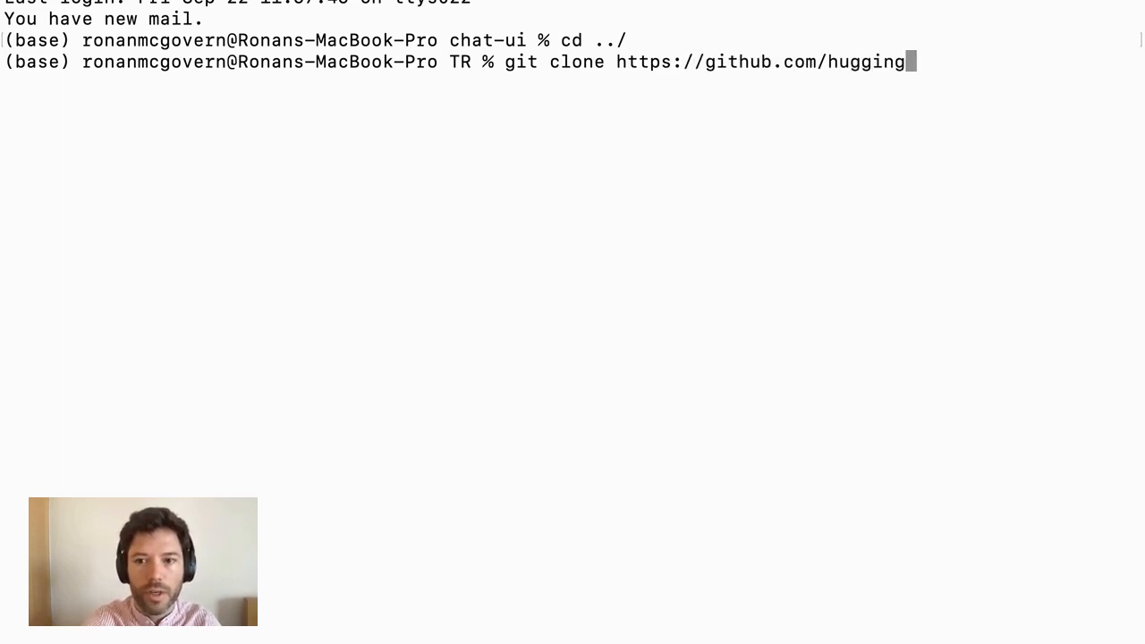
{"action": "type", "text": "face/chat-ui"}
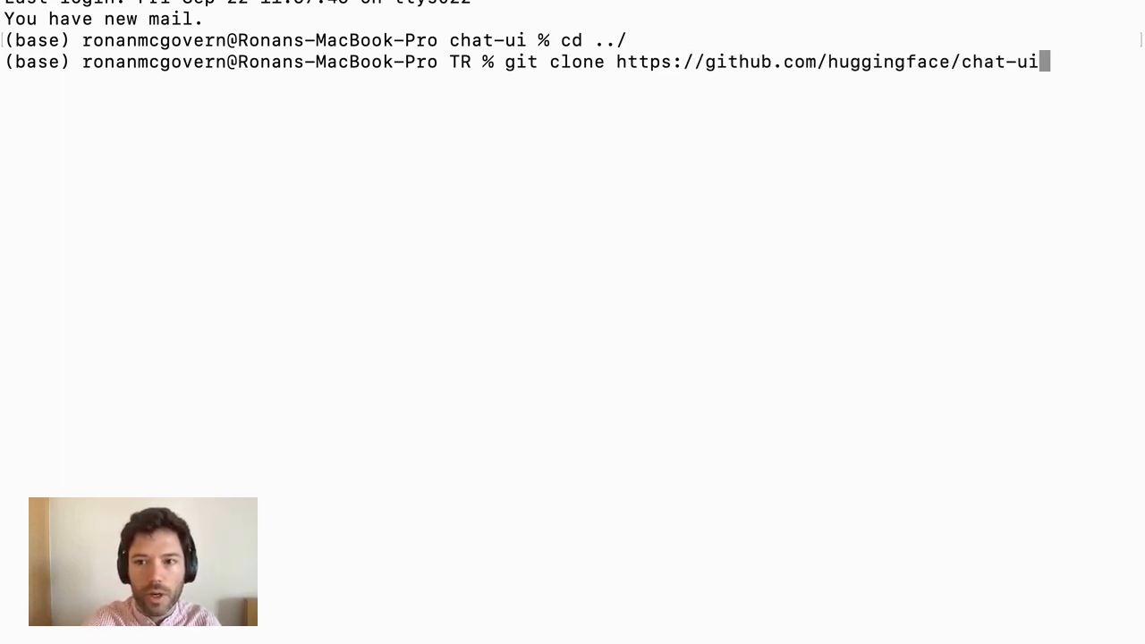
{"action": "type", "text": ".git"}
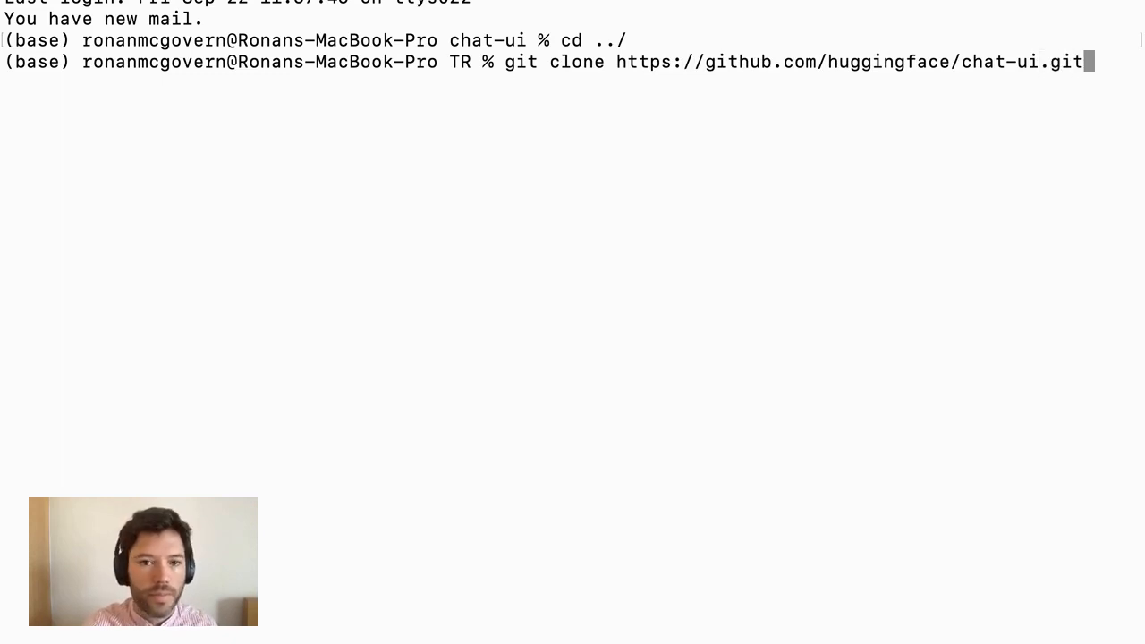
{"action": "key", "text": "Return"}
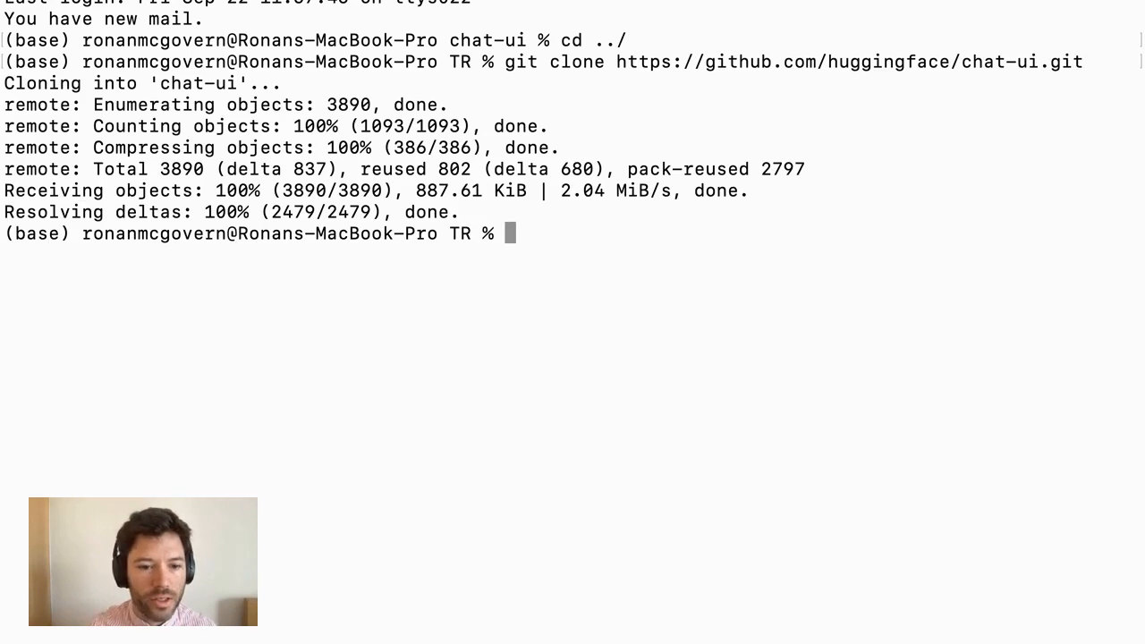
Enter chat-ui, create an empty .env.local and open it in nano.
{"action": "type", "text": "cd ch"}
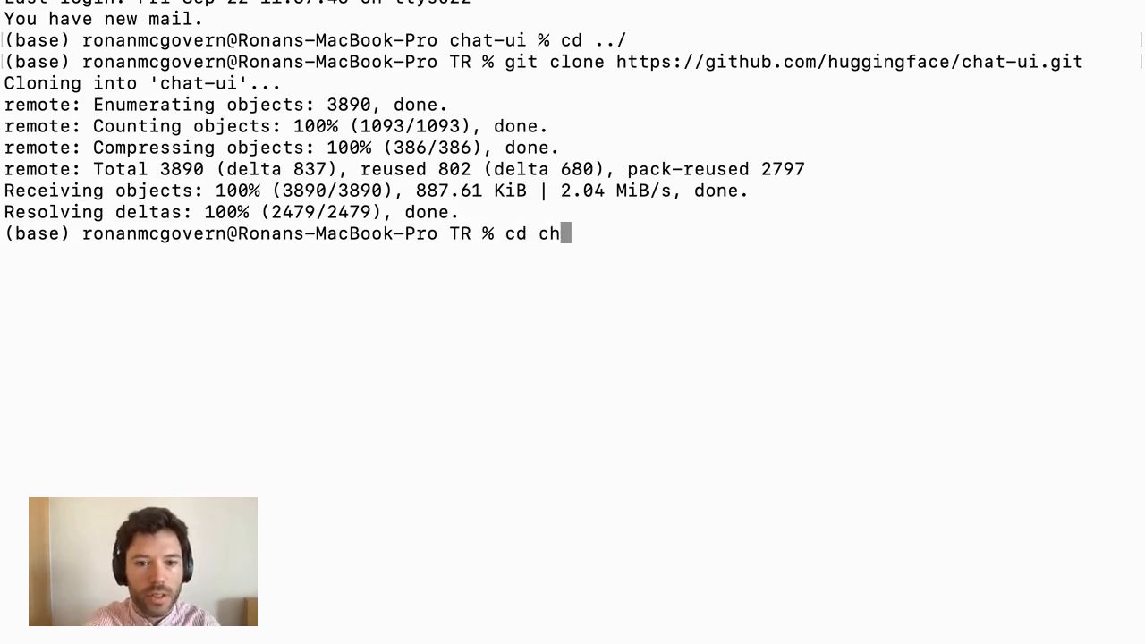
{"action": "key", "text": "Return"}
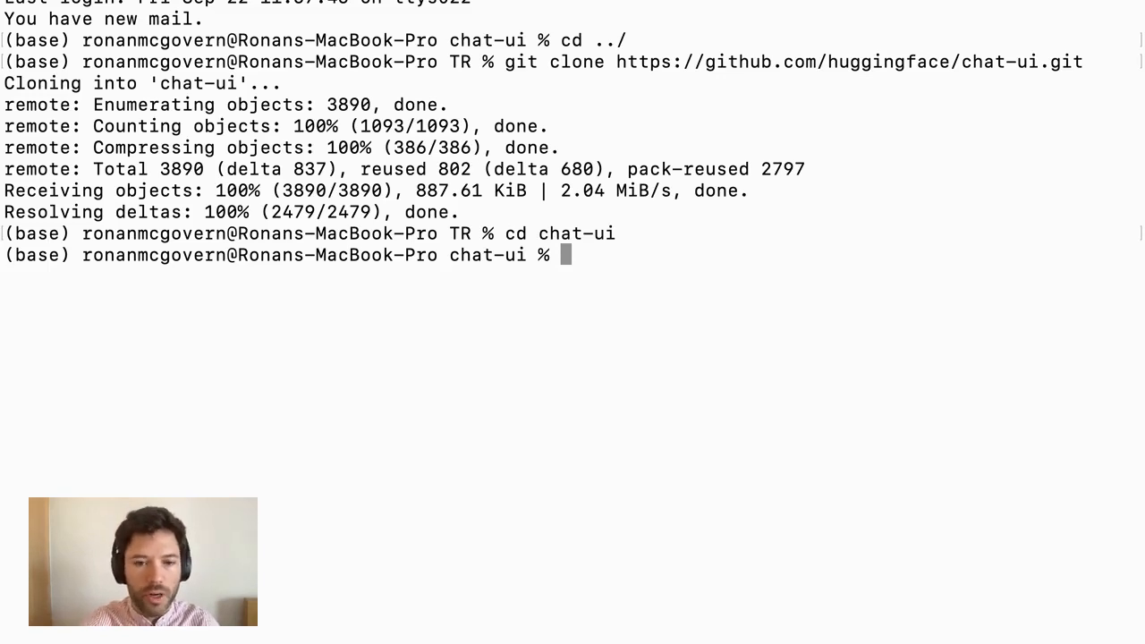
{"action": "type", "text": "n"}
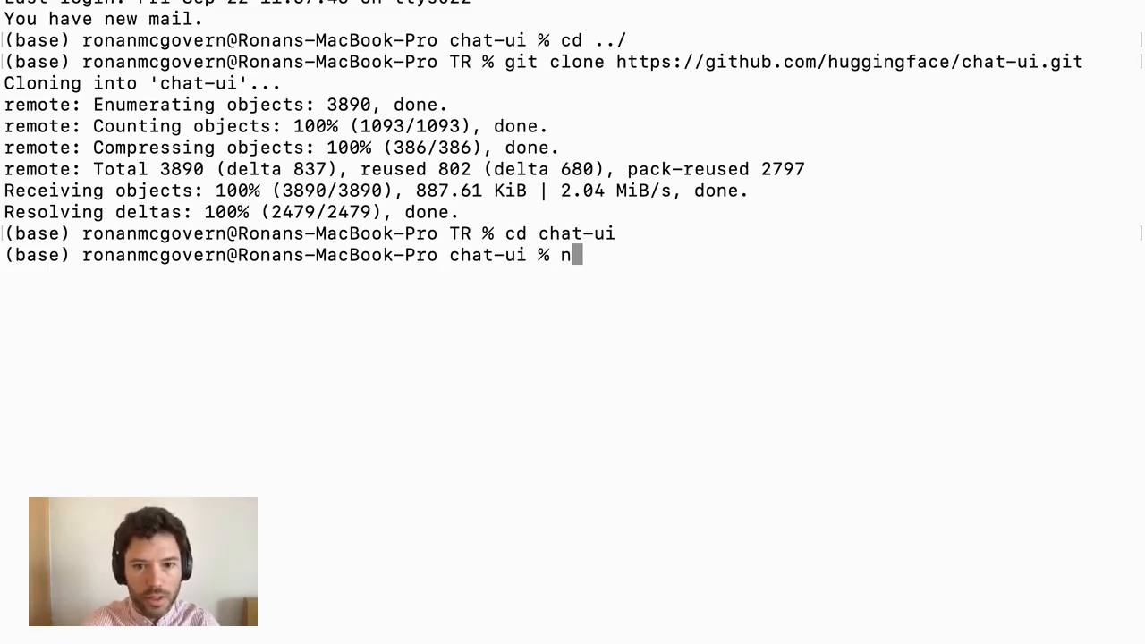
{"action": "type", "text": "ouch ."}
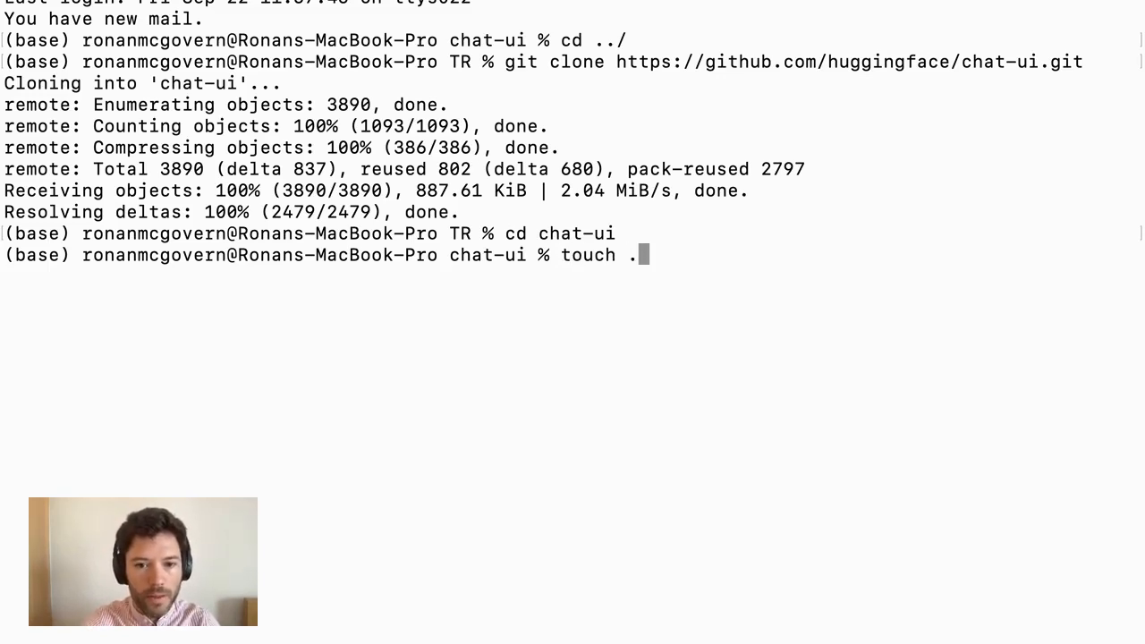
{"action": "key", "text": "Return"}
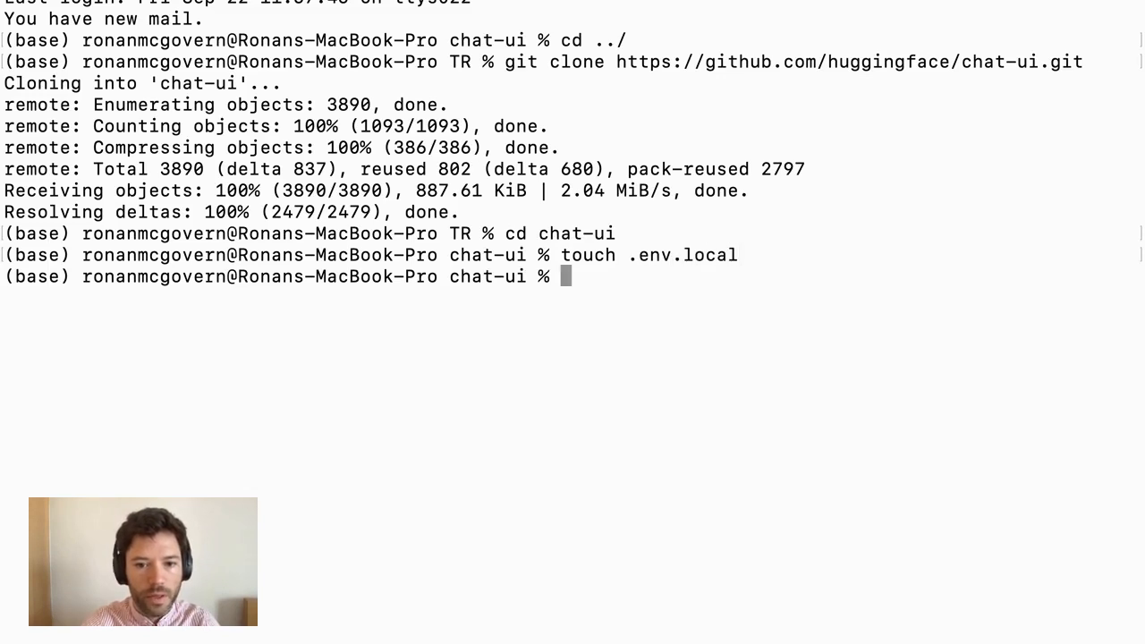
{"action": "type", "text": "nano .env."}
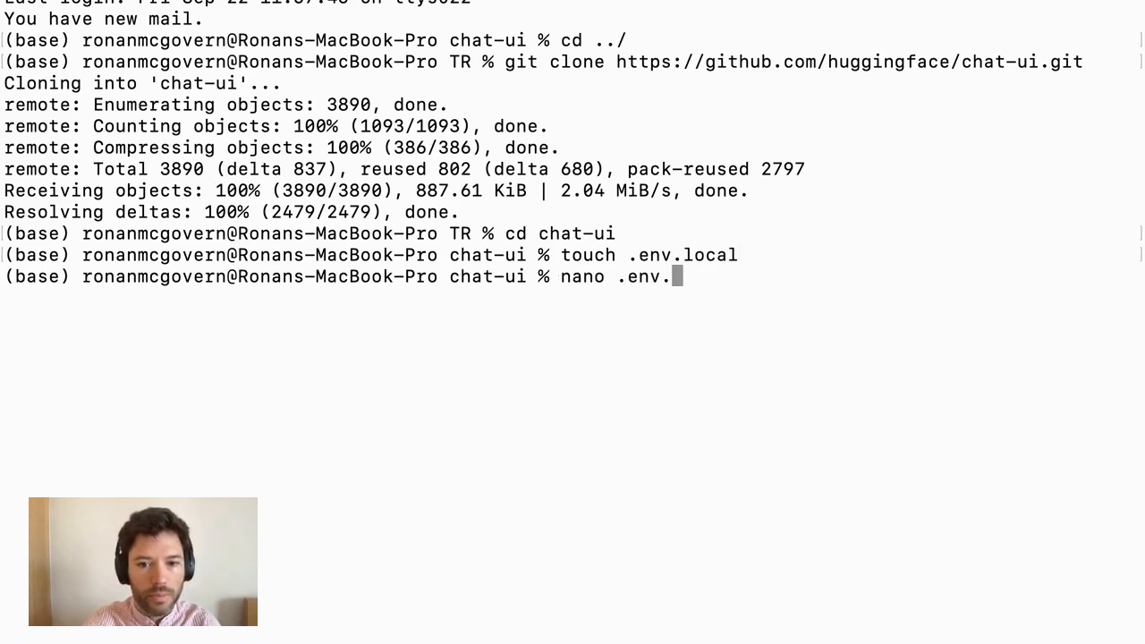
{"action": "key", "text": "Return"}
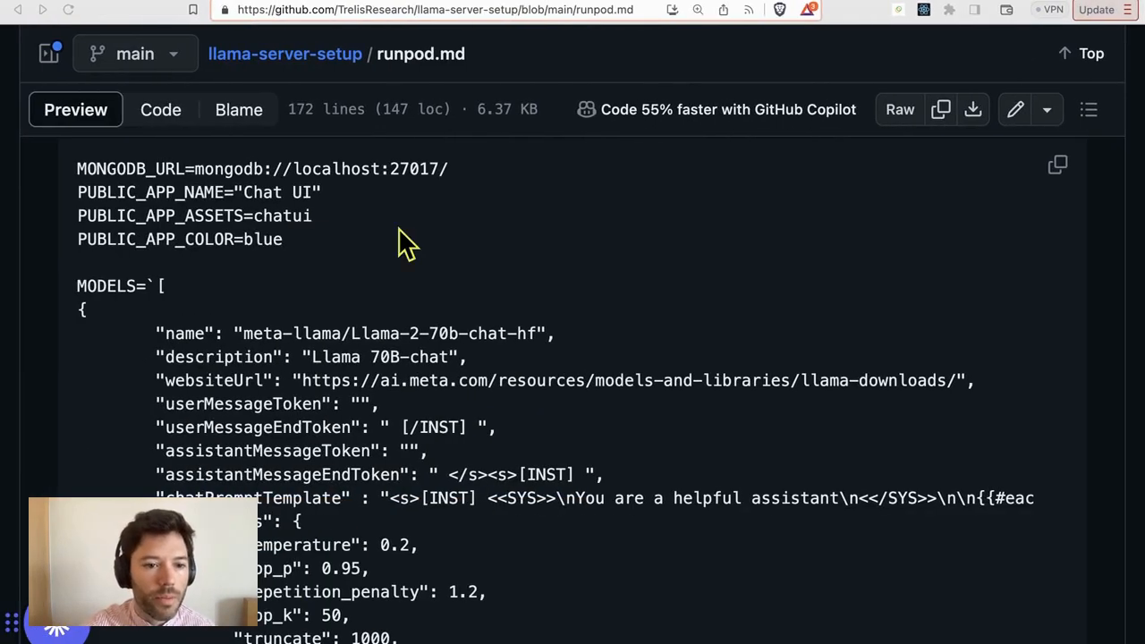
Review the pasted .env.local contents with MongoDB URL and Llama 70B model config in nano.
{"action": "scroll", "scroll_direction": "up", "scroll_amount": 3}
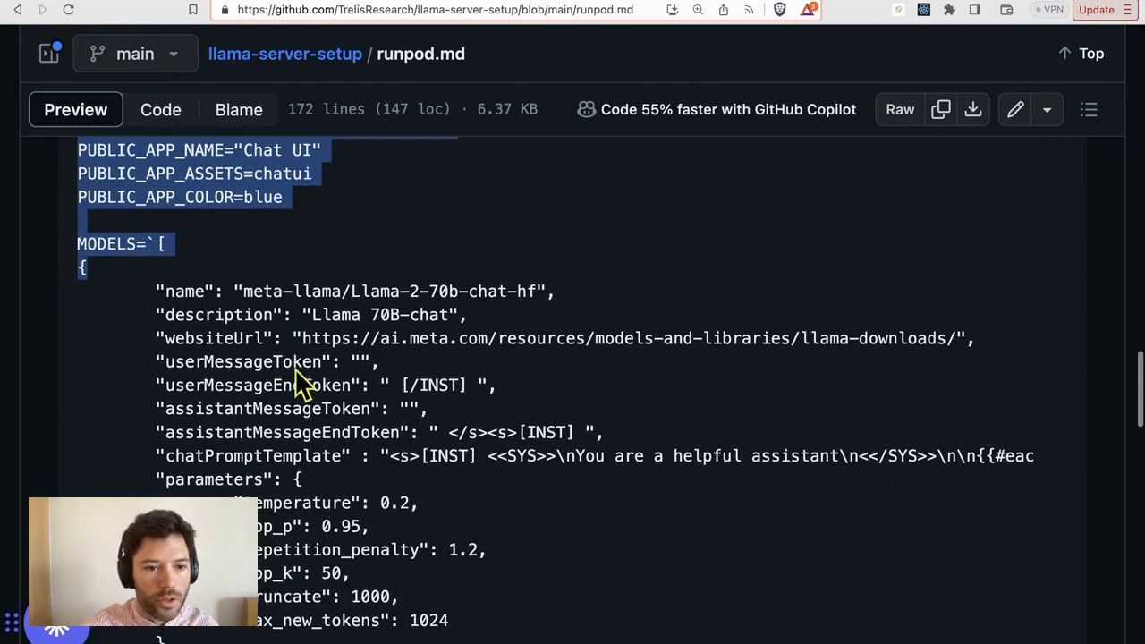
{"action": "scroll", "scroll_direction": "down", "scroll_amount": 3}
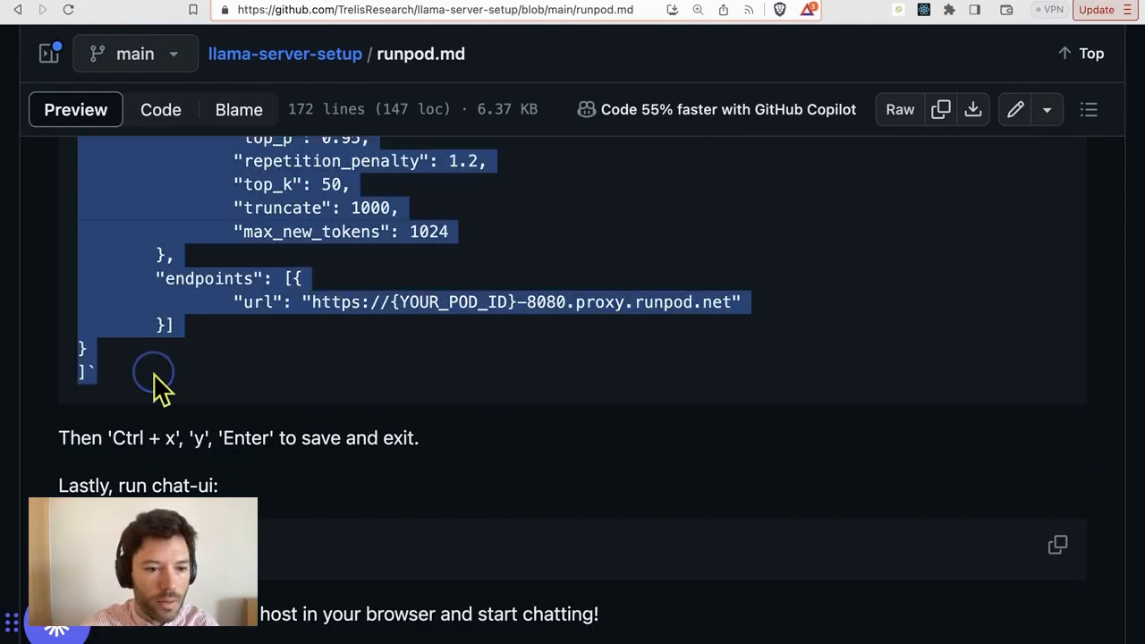
{"action": "scroll", "scroll_direction": "up", "scroll_amount": 3}
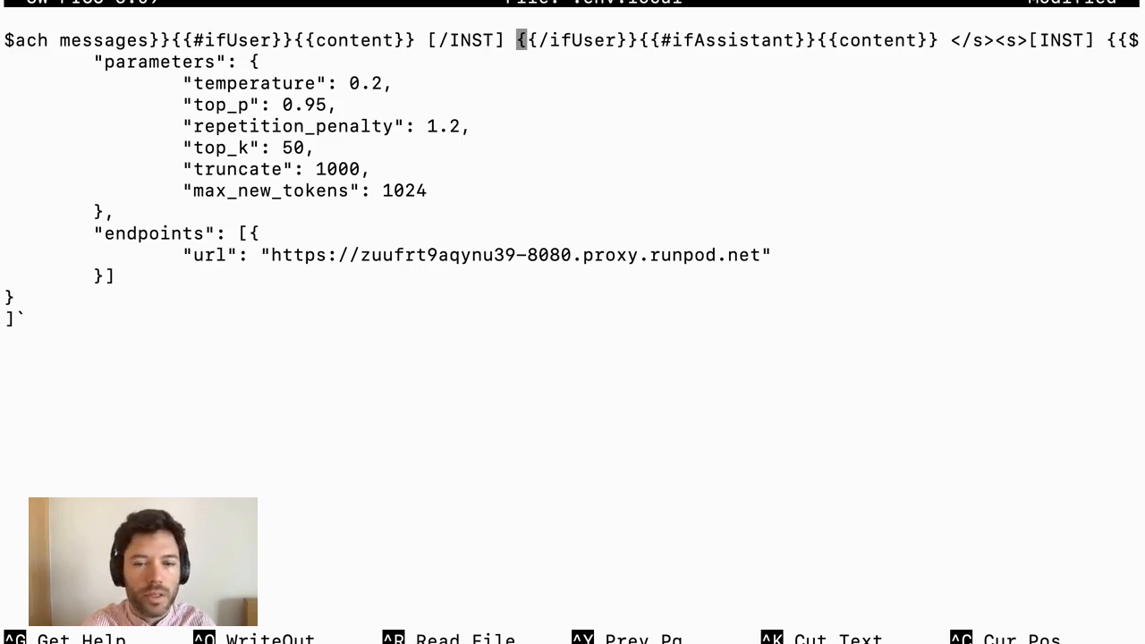
{"action": "scroll", "scroll_direction": "up", "scroll_amount": 3}
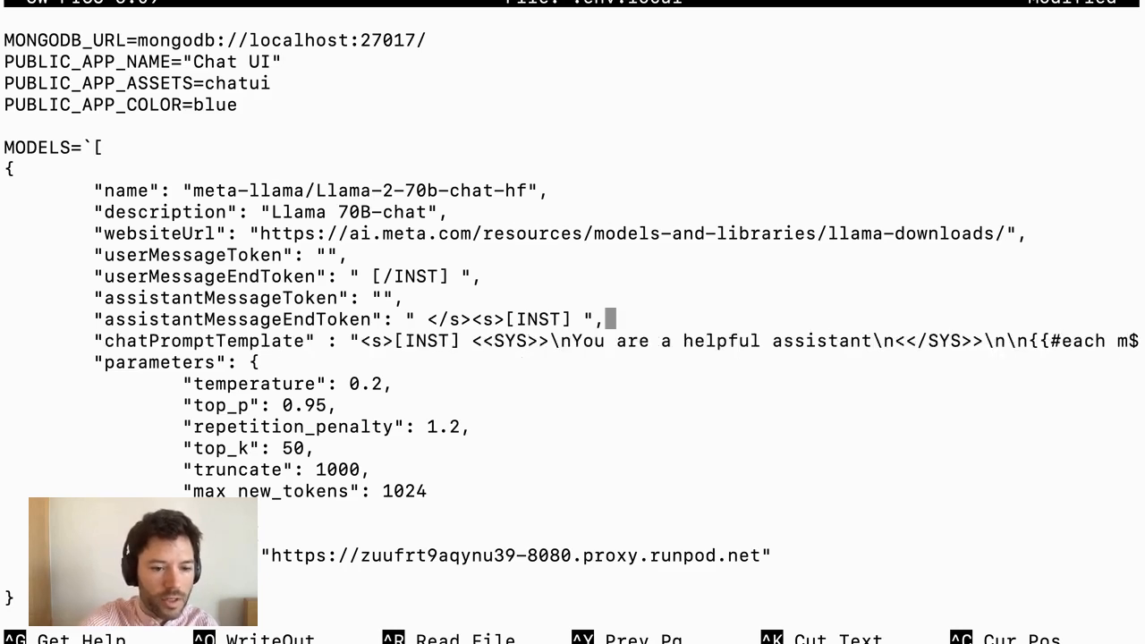
{"action": "mouse_move", "coordinate": [231, 419]}
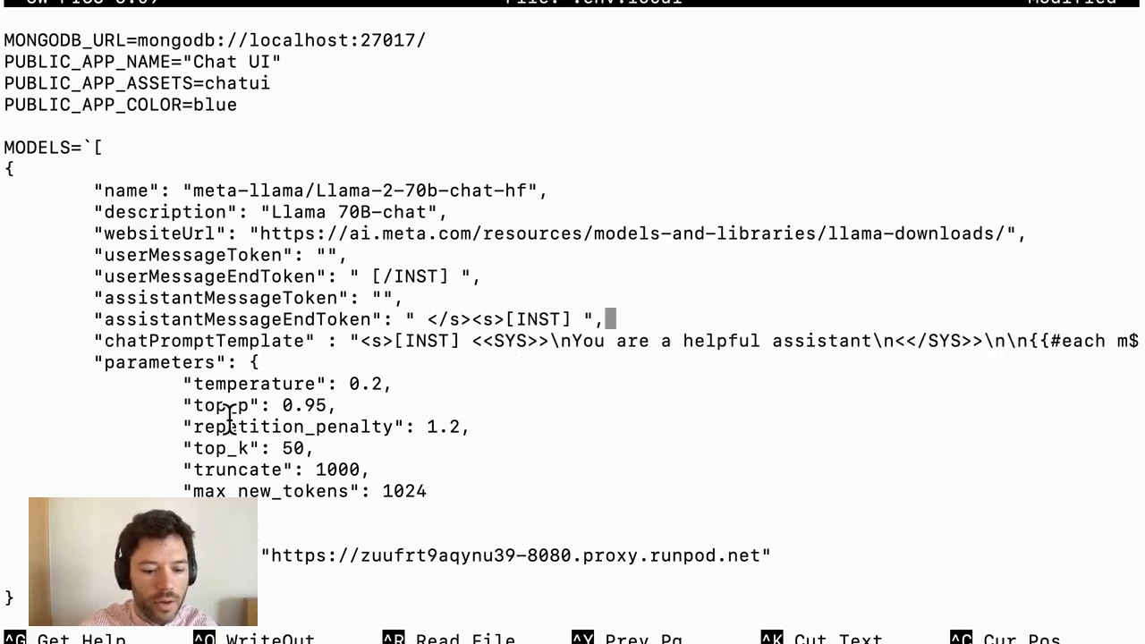
Save .env.local and install the chat-ui dependencies with npm install.
{"action": "key", "text": "ctrl+x"}
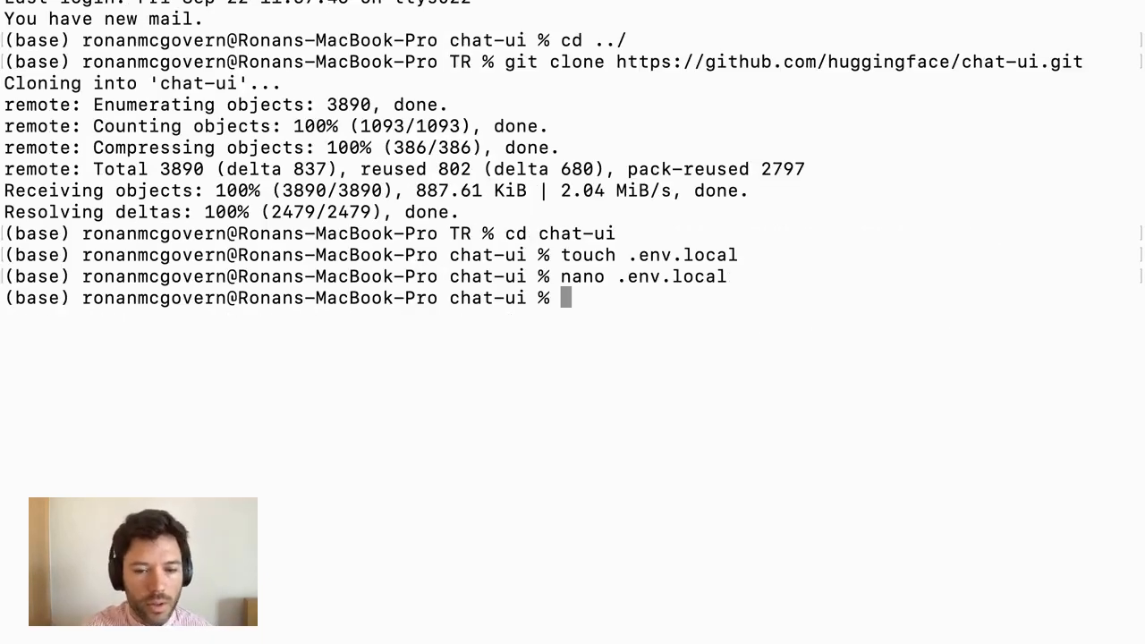
{"action": "type", "text": "n"}
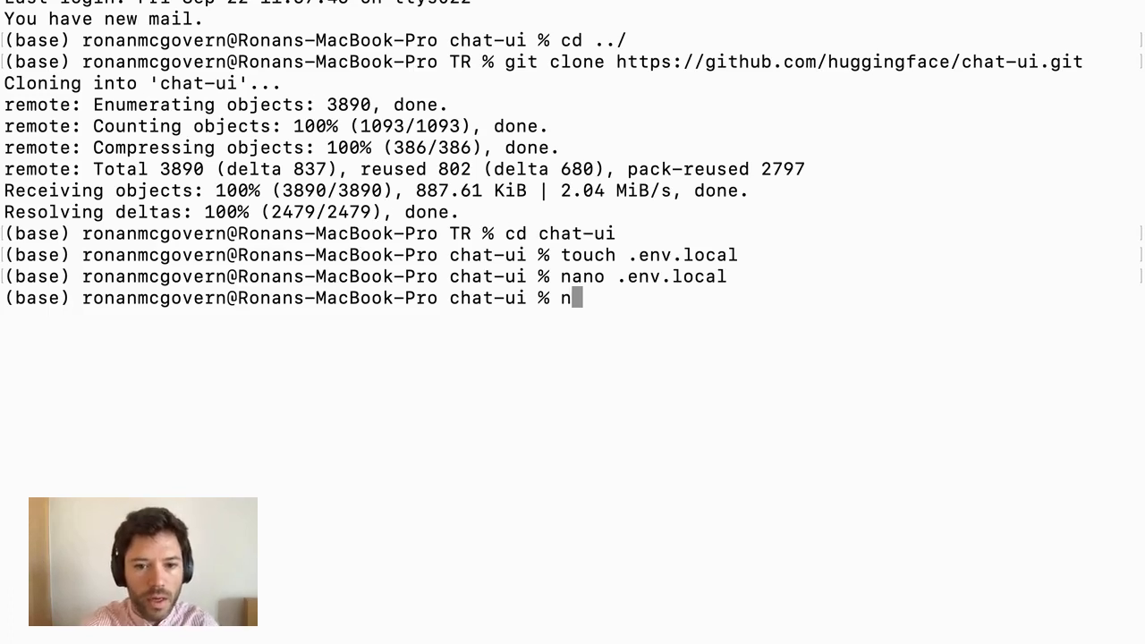
{"action": "type", "text": "pm install"}
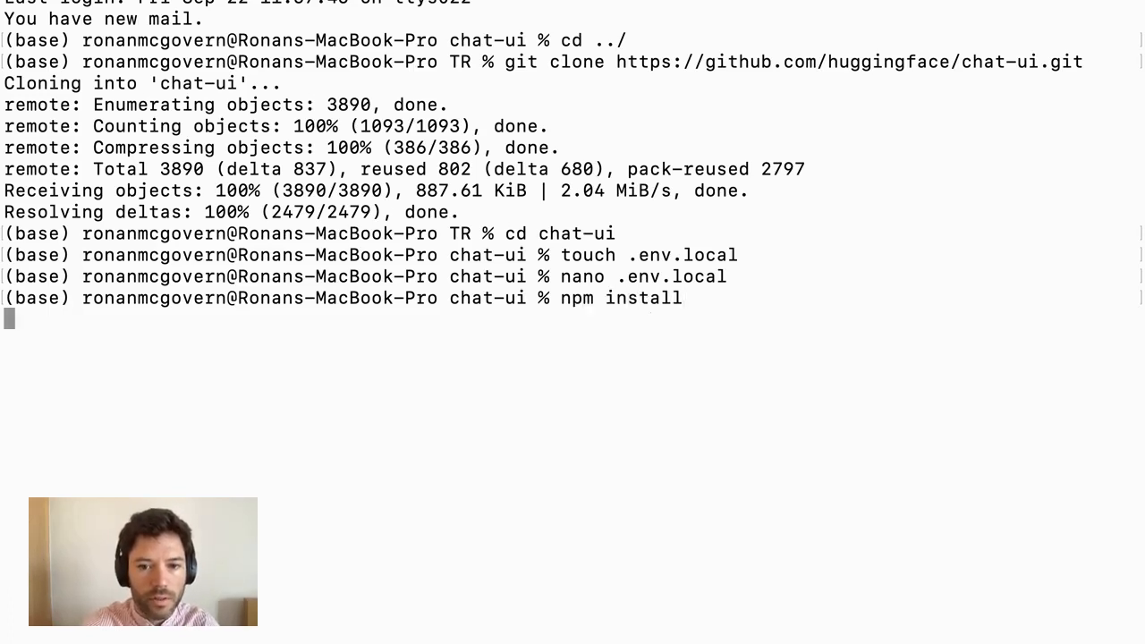
{"action": "key", "text": "Return"}
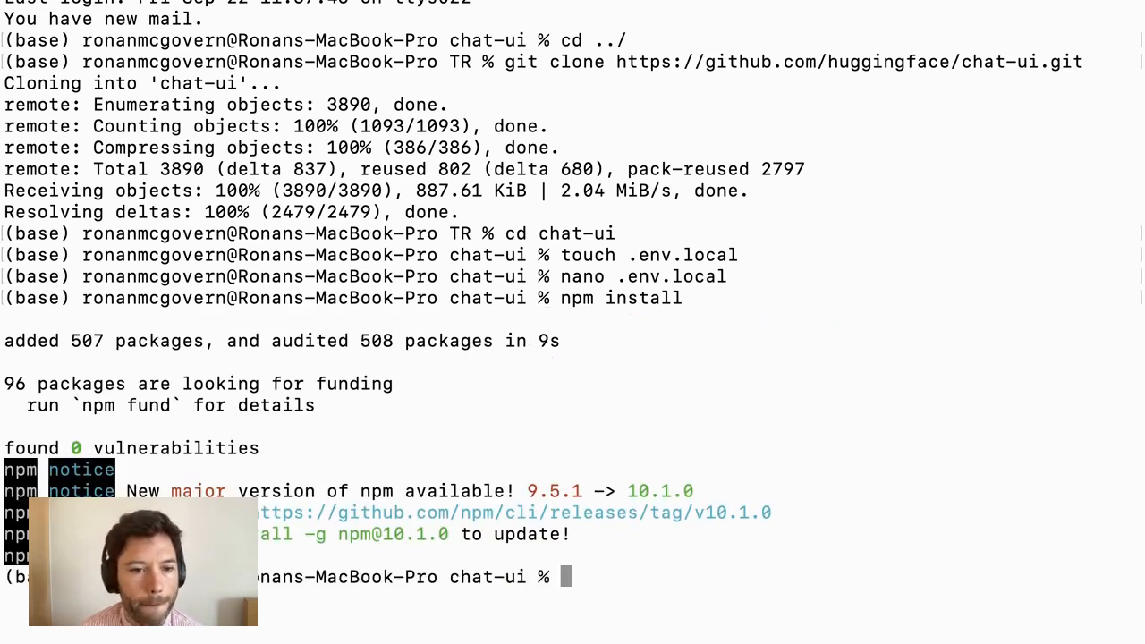
Launch the chat-ui dev server with npm run dev and check the localhost page.
{"action": "type", "text": "npm ru"}
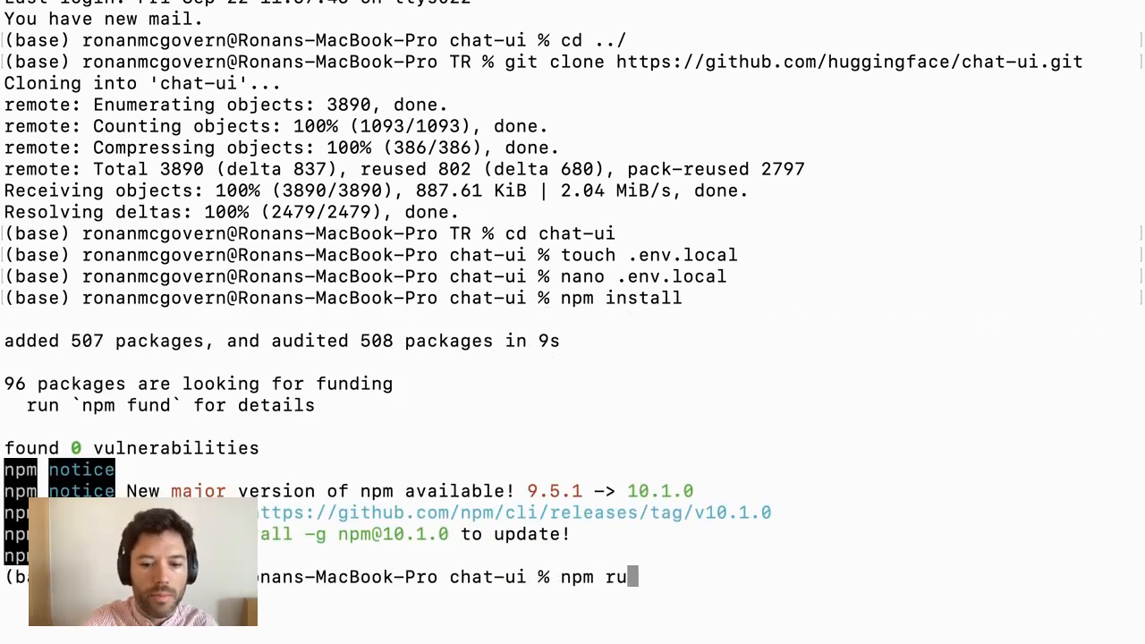
{"action": "key", "text": "backspace"}
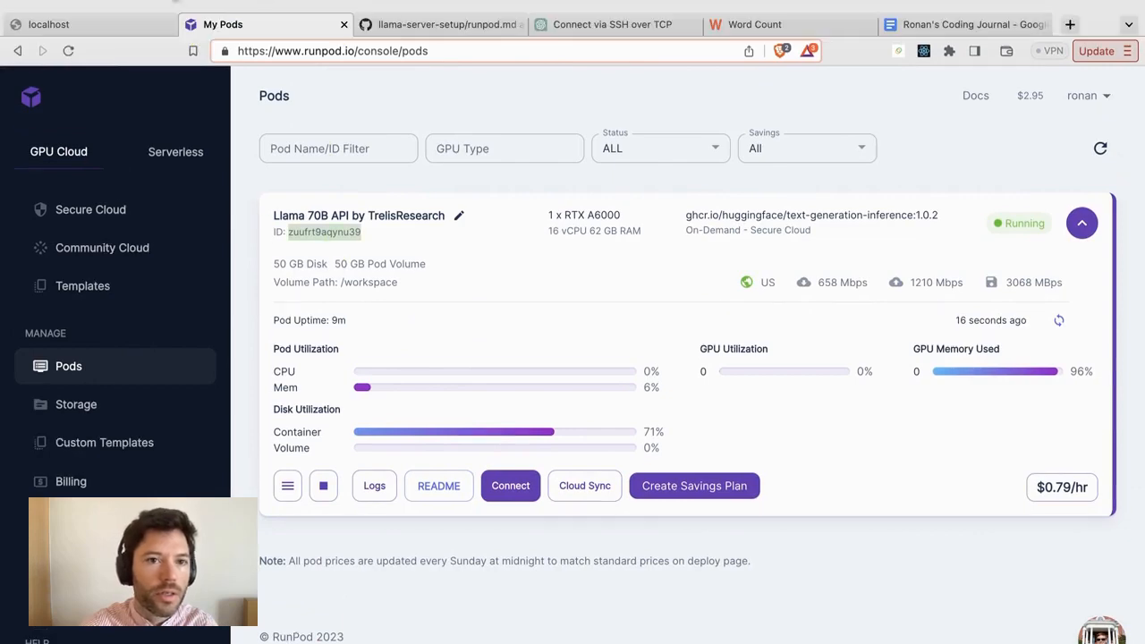
{"action": "left_click", "coordinate": [439, 26]}
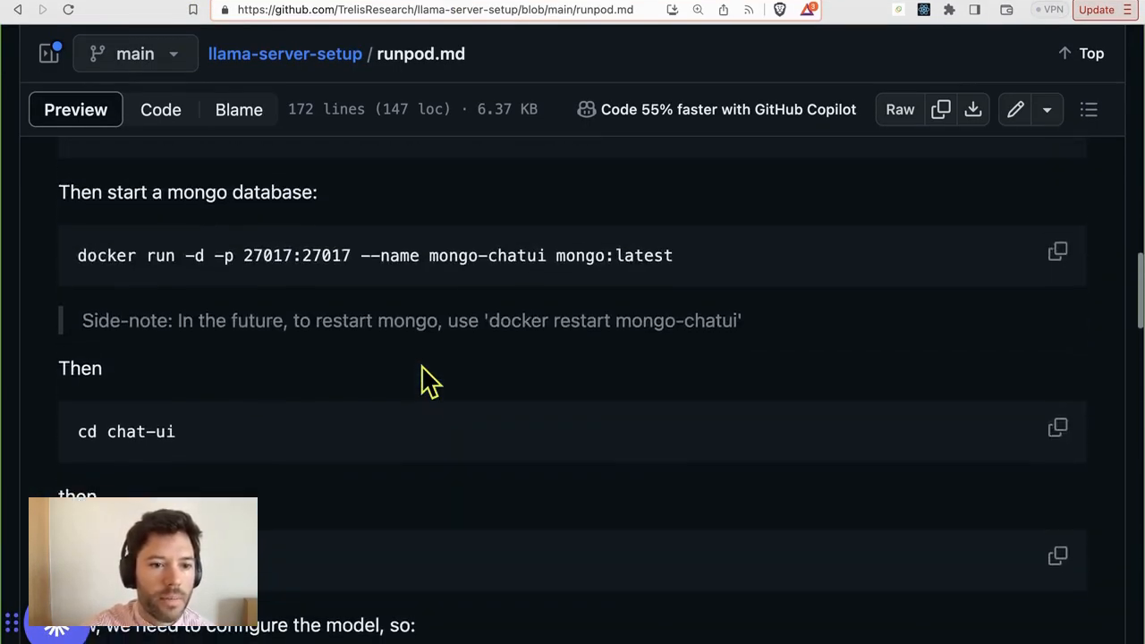
{"action": "scroll", "scroll_direction": "up", "scroll_amount": 3}
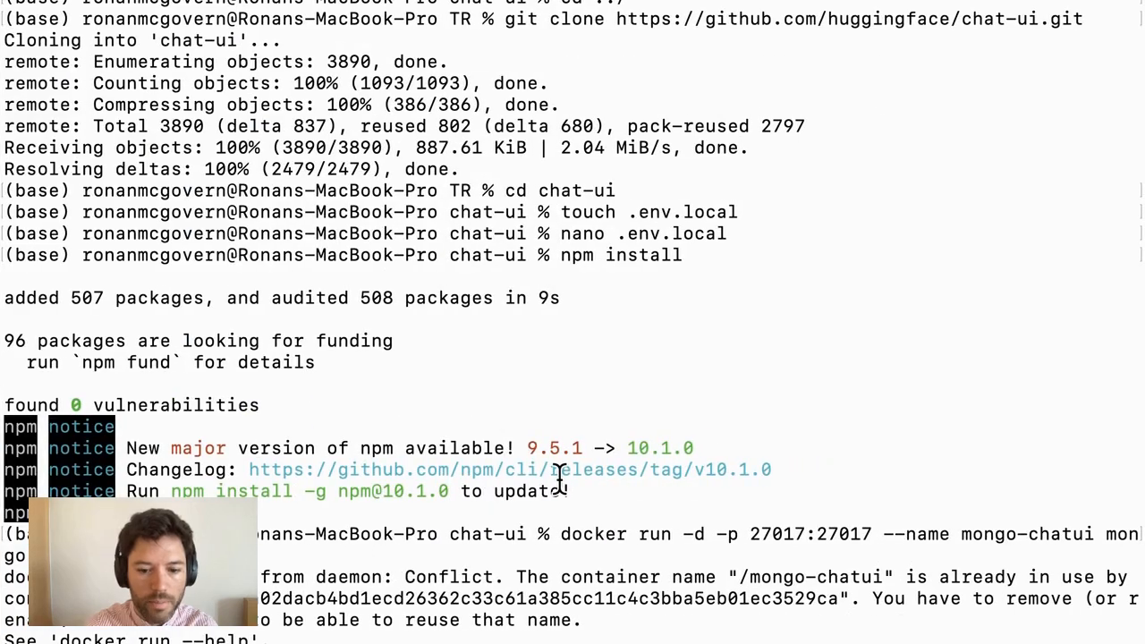
{"action": "scroll", "scroll_direction": "down", "scroll_amount": 3}
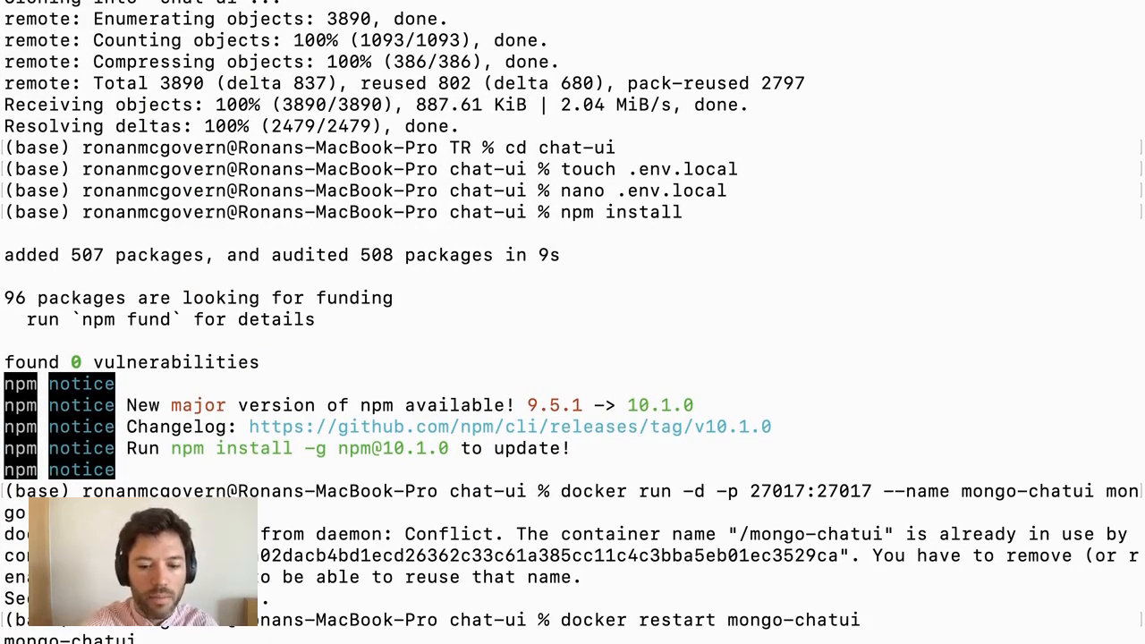
{"action": "scroll", "scroll_direction": "down", "scroll_amount": 3}
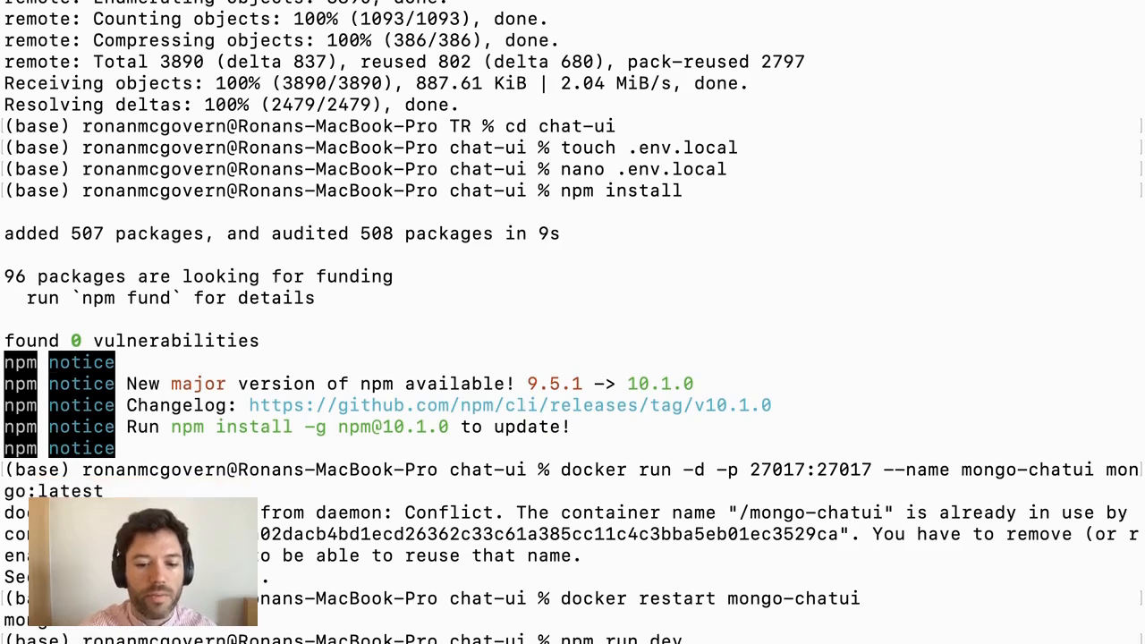
{"action": "scroll", "scroll_direction": "down", "scroll_amount": 3}
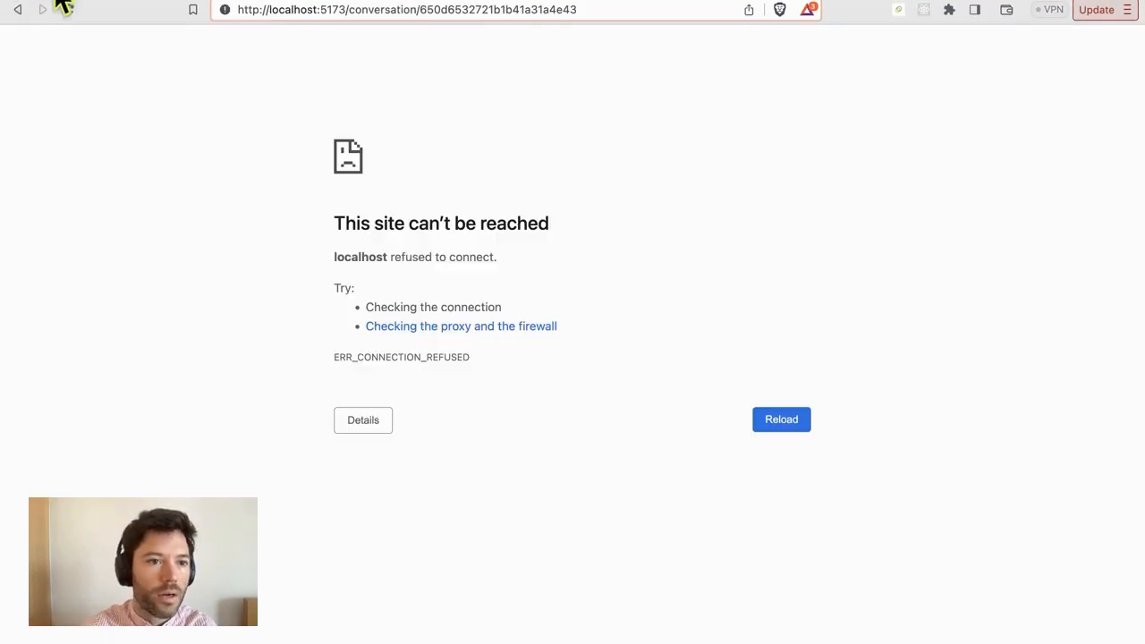
Reload localhost:5173, start a new chat and send 'Tell me about spring' to Llama 2 70B.
{"action": "left_click", "coordinate": [780, 419]}
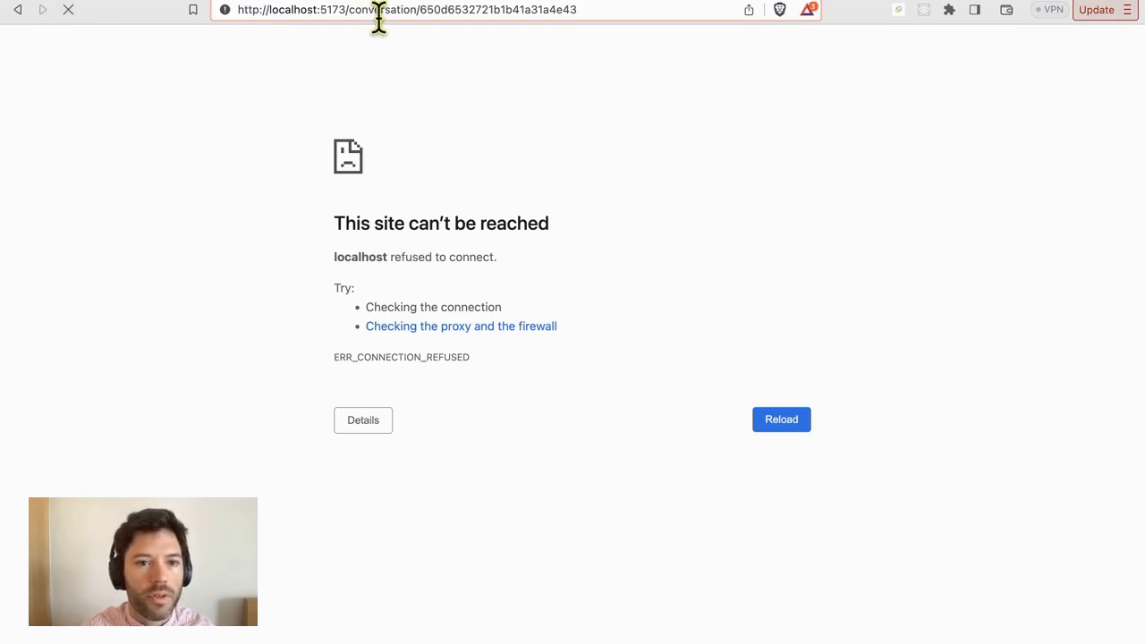
{"action": "left_click", "coordinate": [780, 419]}
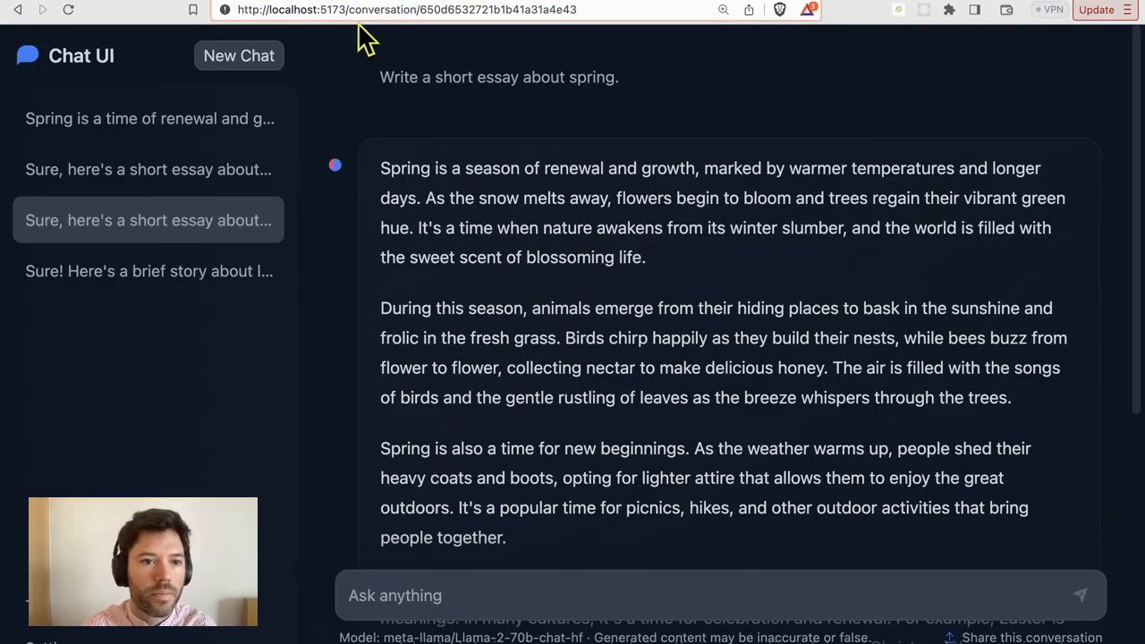
{"action": "left_click", "coordinate": [239, 55]}
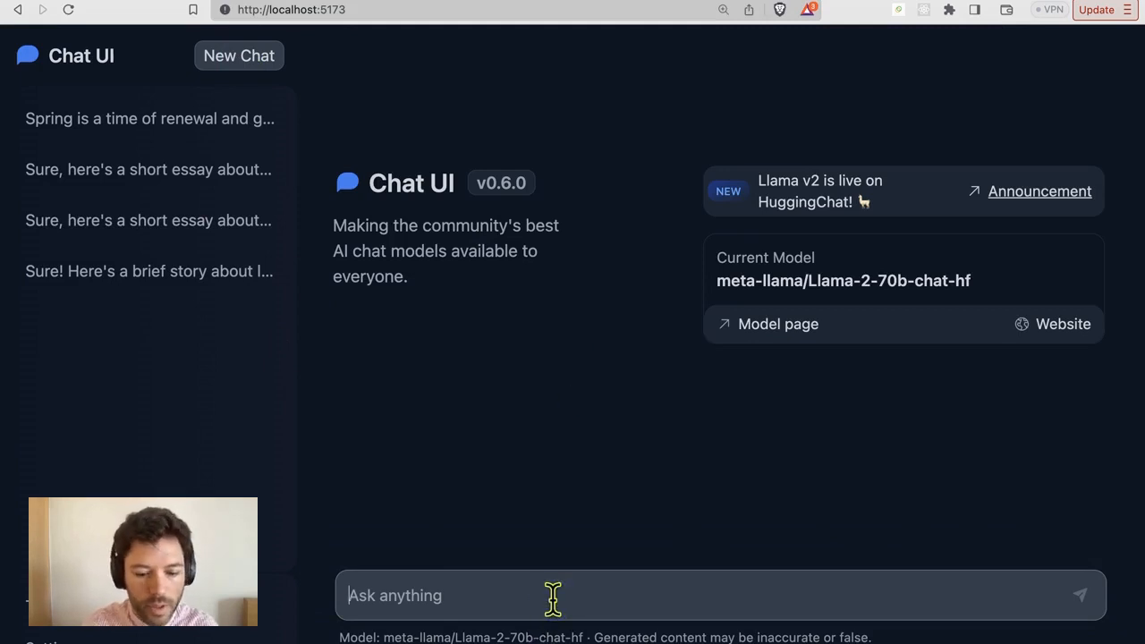
{"action": "type", "text": "Tell me about stp"}
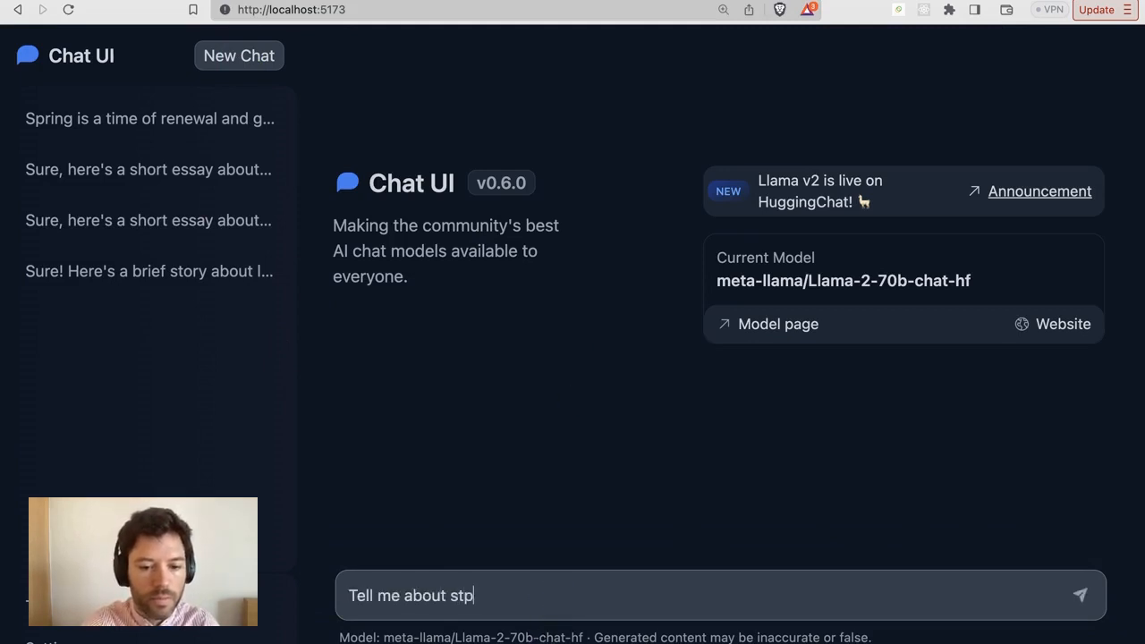
{"action": "left_click", "coordinate": [1081, 594]}
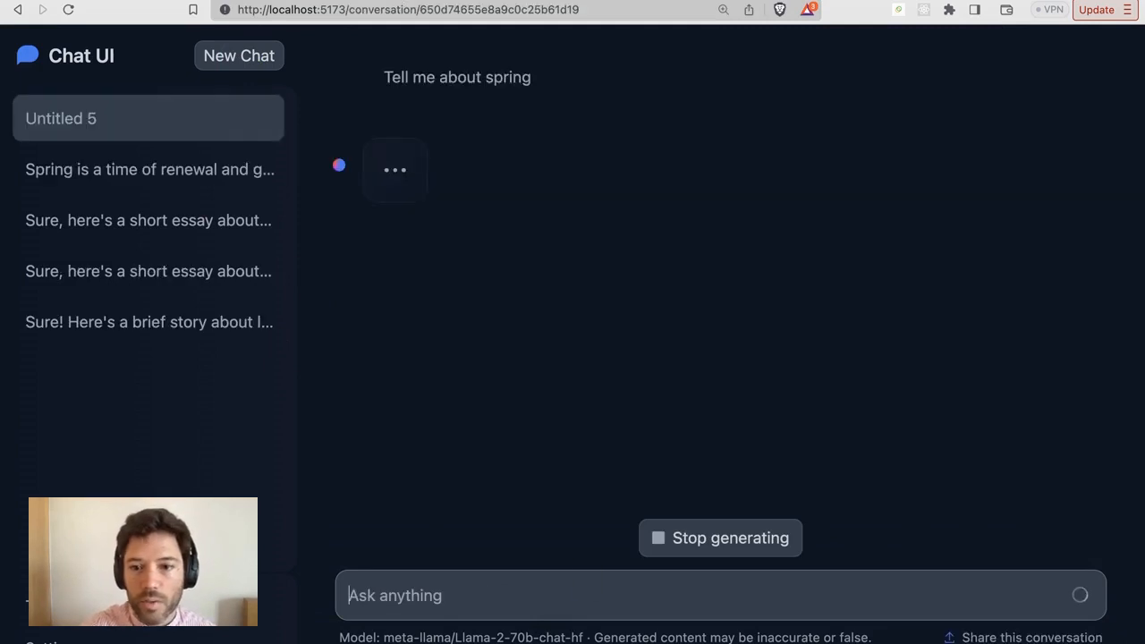
{"action": "mouse_move", "coordinate": [863, 449]}
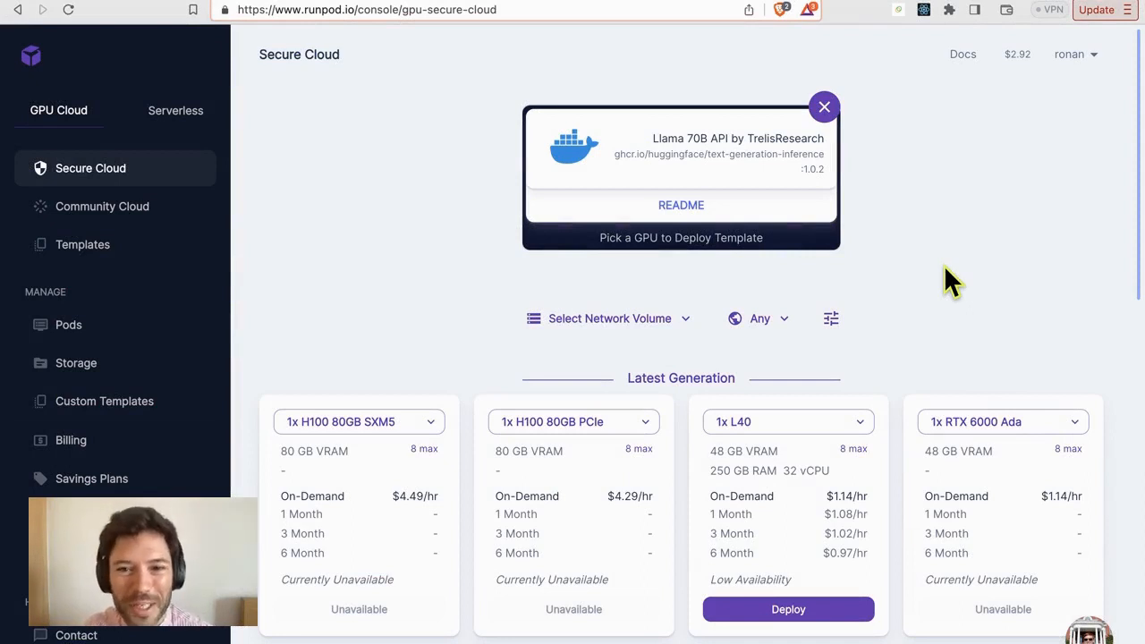
Close the template card and deploy a single previous-generation RTX A6000 from Secure Cloud.
{"action": "left_click", "coordinate": [823, 107]}
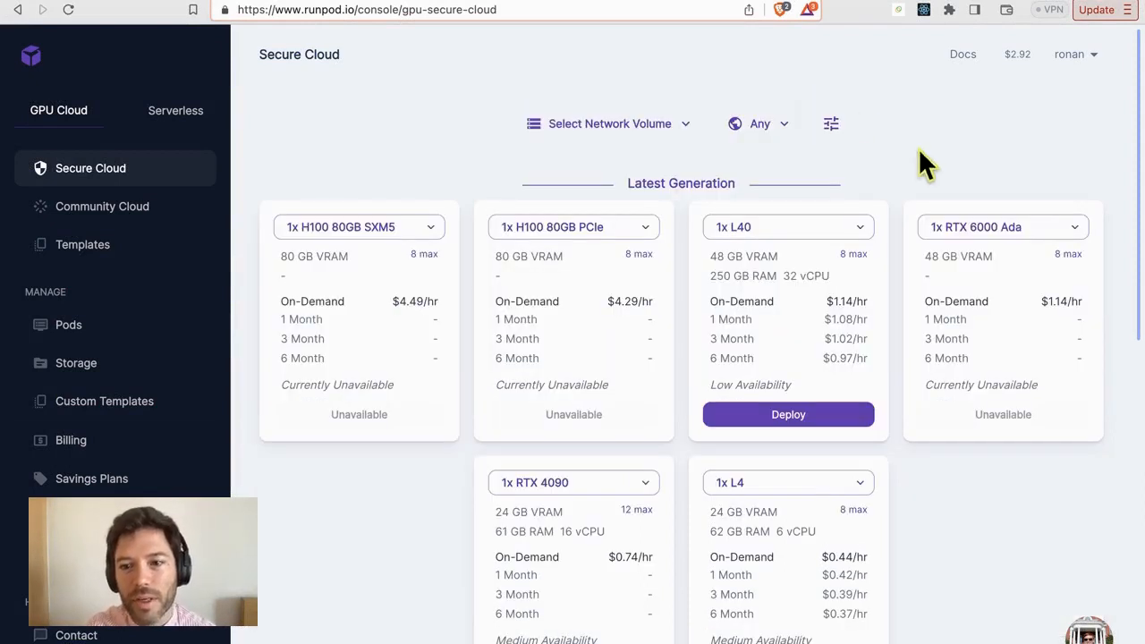
{"action": "scroll", "scroll_direction": "down", "scroll_amount": 3}
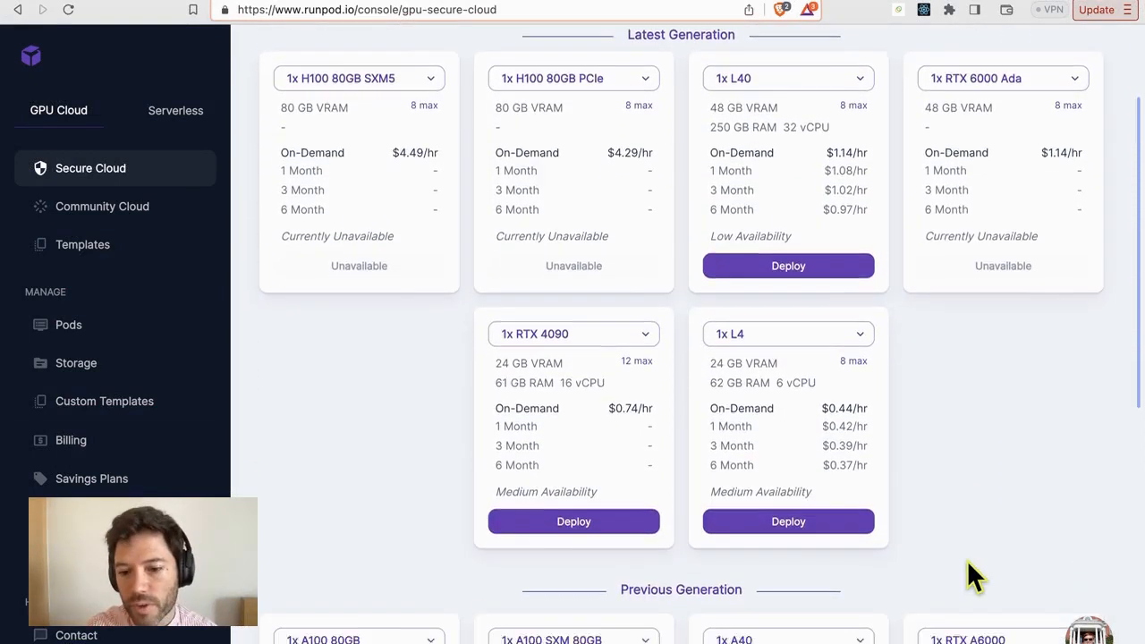
{"action": "left_click", "coordinate": [1002, 317]}
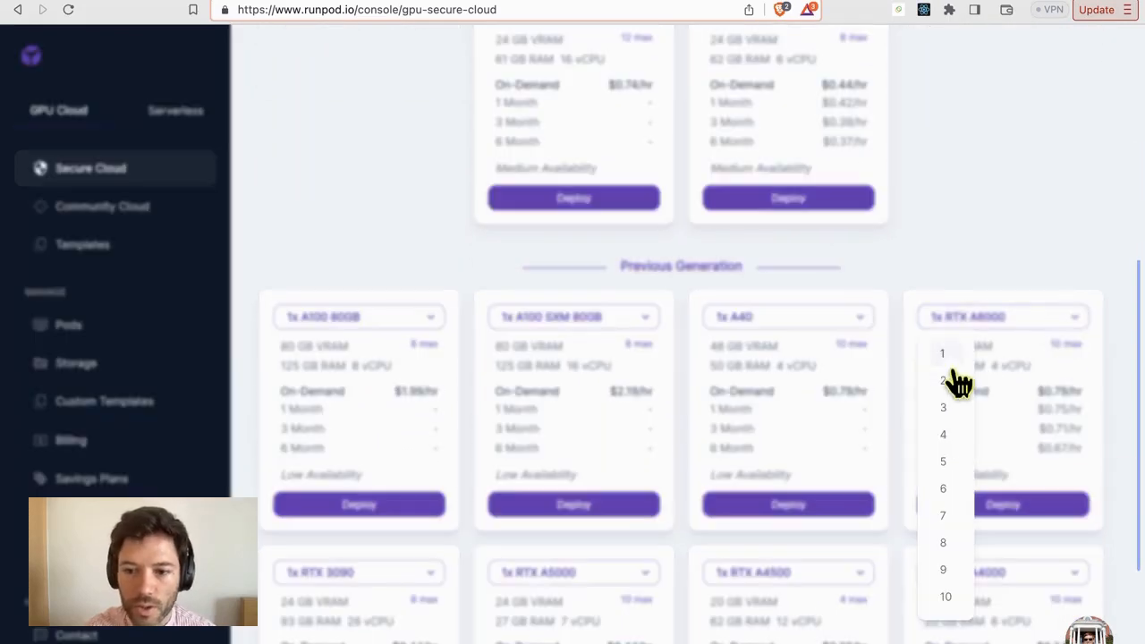
{"action": "mouse_move", "coordinate": [1047, 211]}
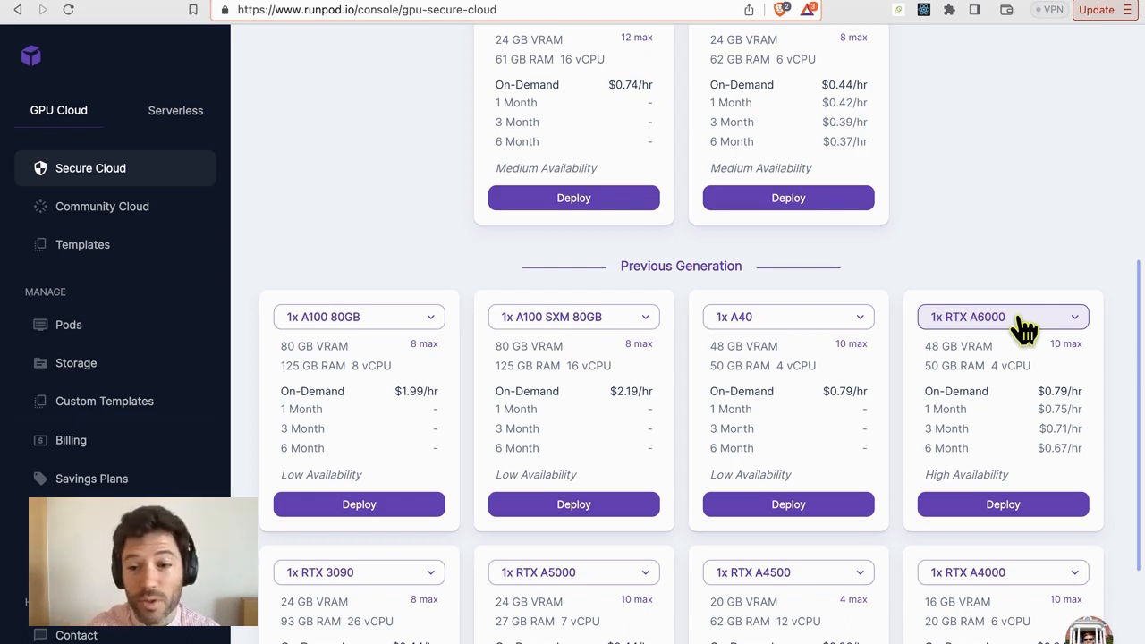
{"action": "mouse_move", "coordinate": [1038, 250]}
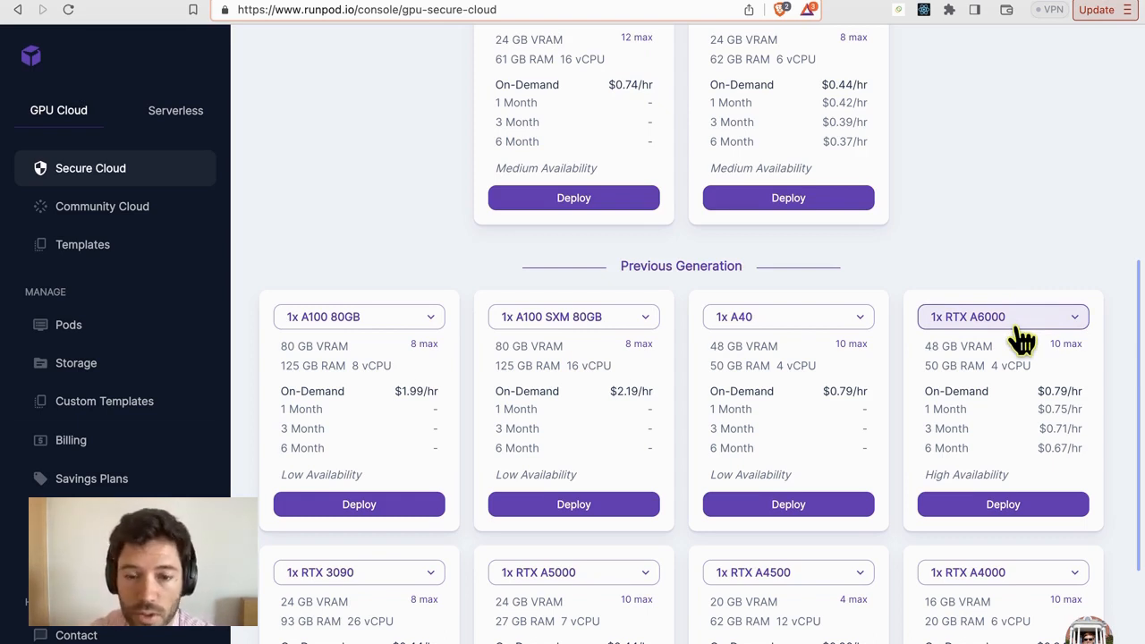
{"action": "scroll", "scroll_direction": "down", "scroll_amount": 3}
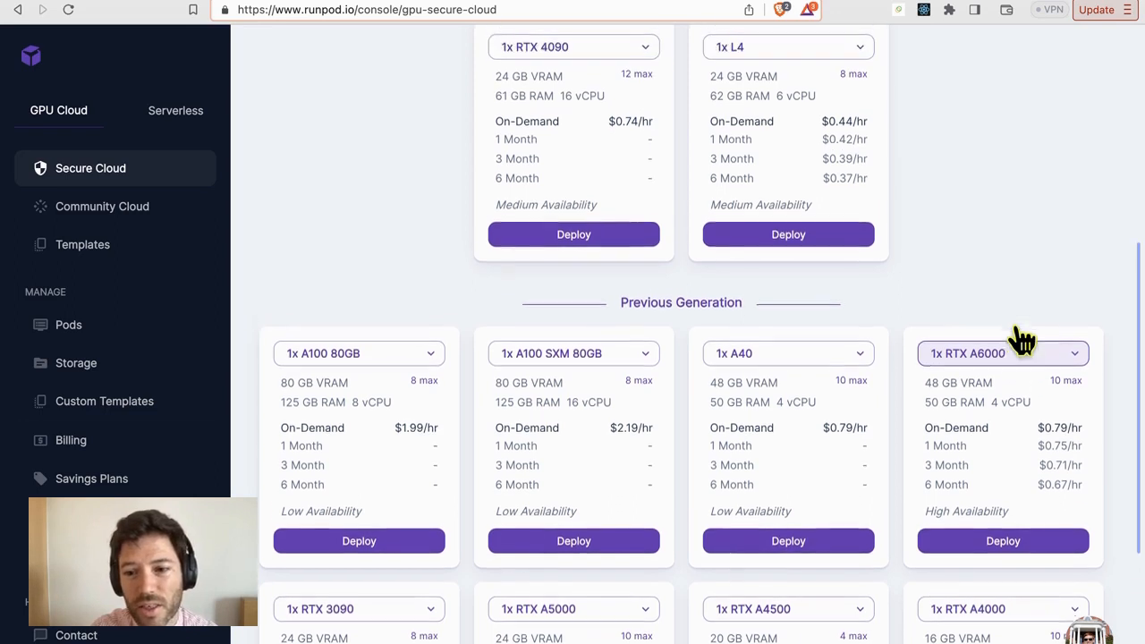
{"action": "scroll", "scroll_direction": "down", "scroll_amount": 3}
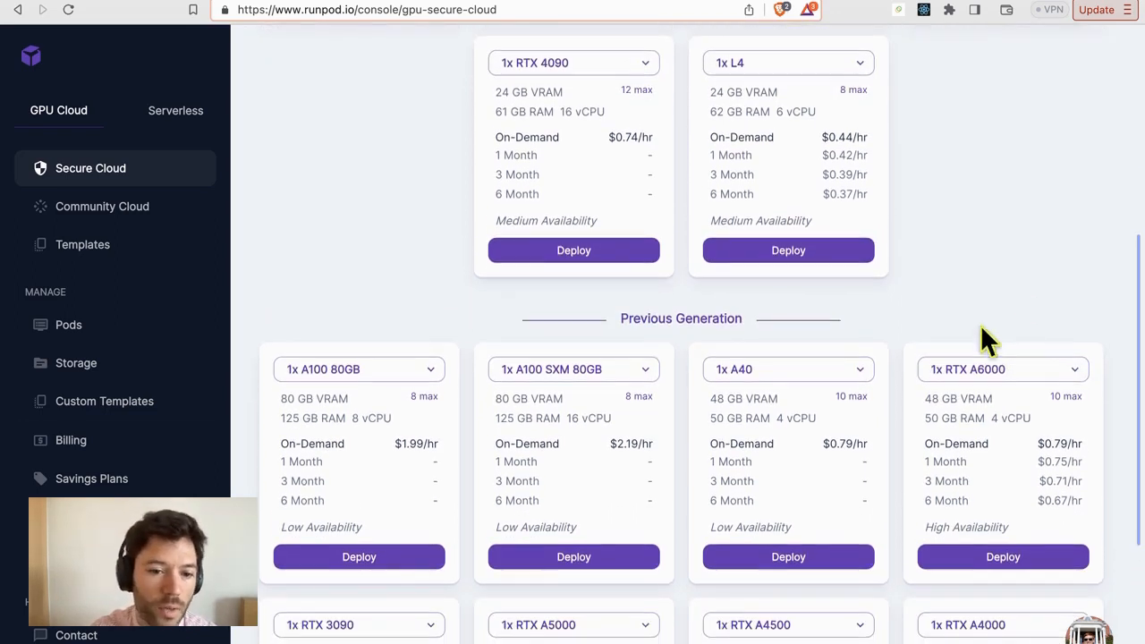
{"action": "mouse_move", "coordinate": [1017, 303]}
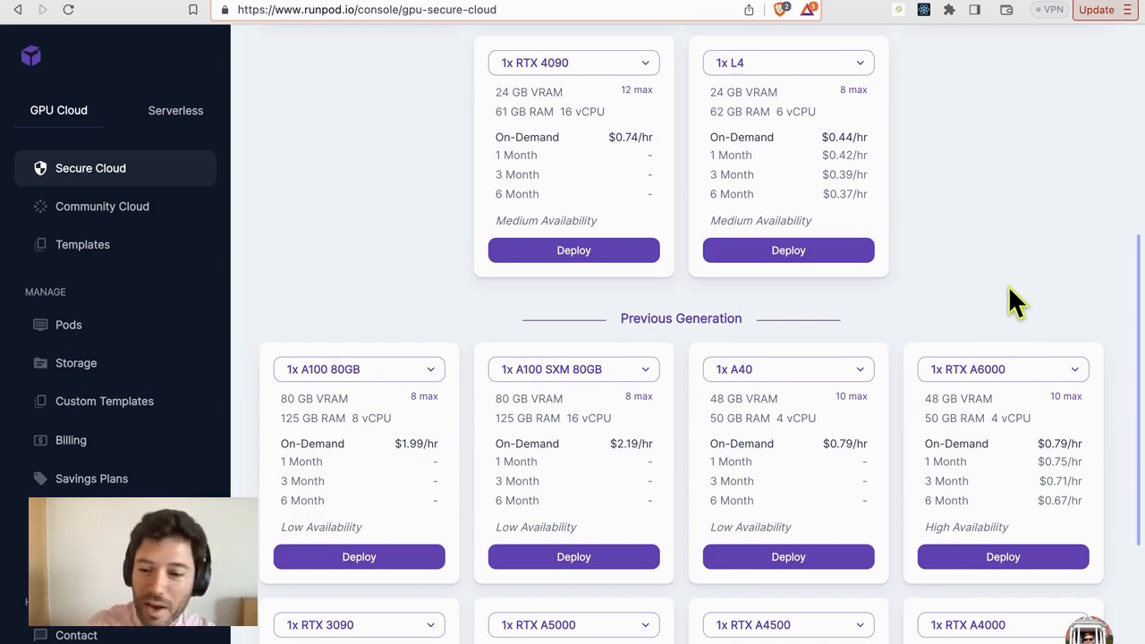
{"action": "left_click", "coordinate": [1002, 556]}
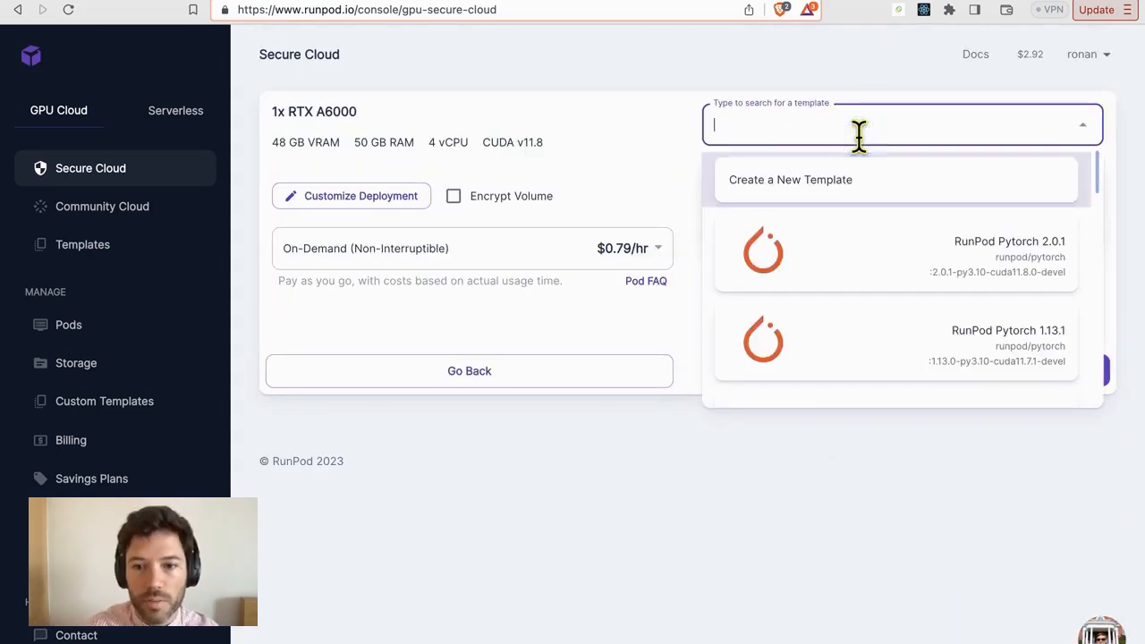
Search templates for 'trel' and choose the Llama 70B API template by TrelisResearch.
{"action": "type", "text": "trel"}
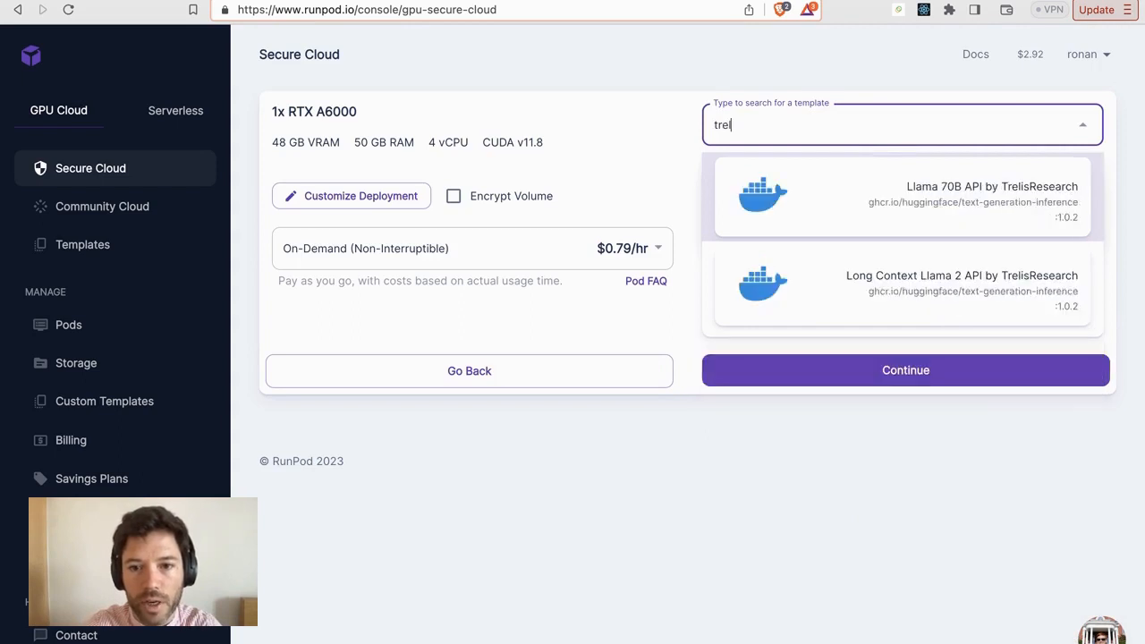
{"action": "left_click", "coordinate": [902, 290]}
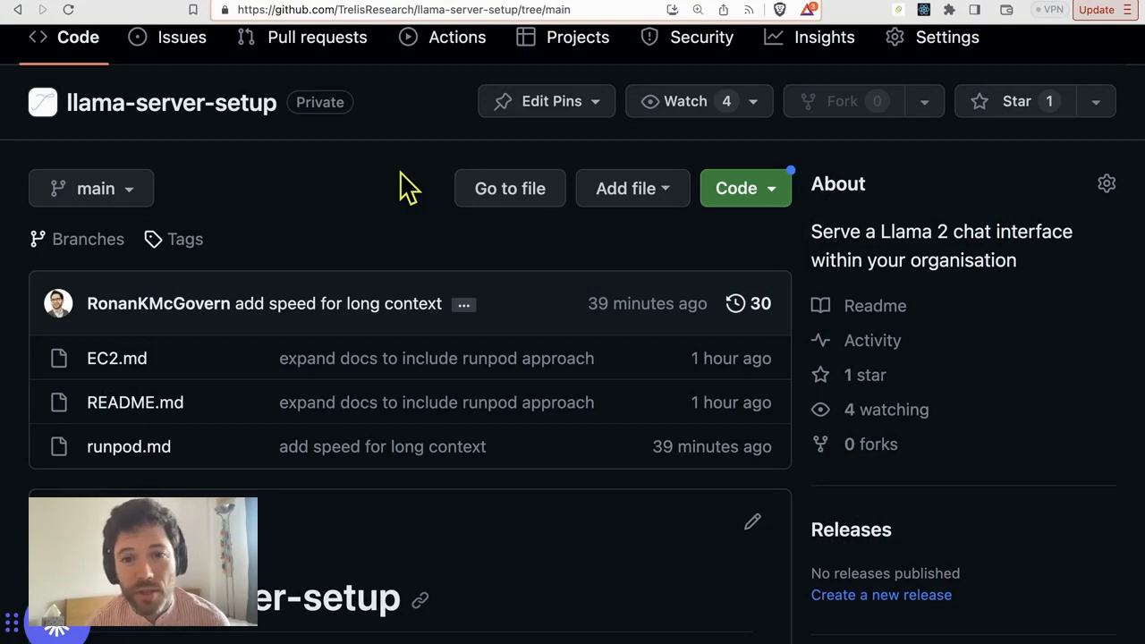
{"action": "mouse_move", "coordinate": [374, 254]}
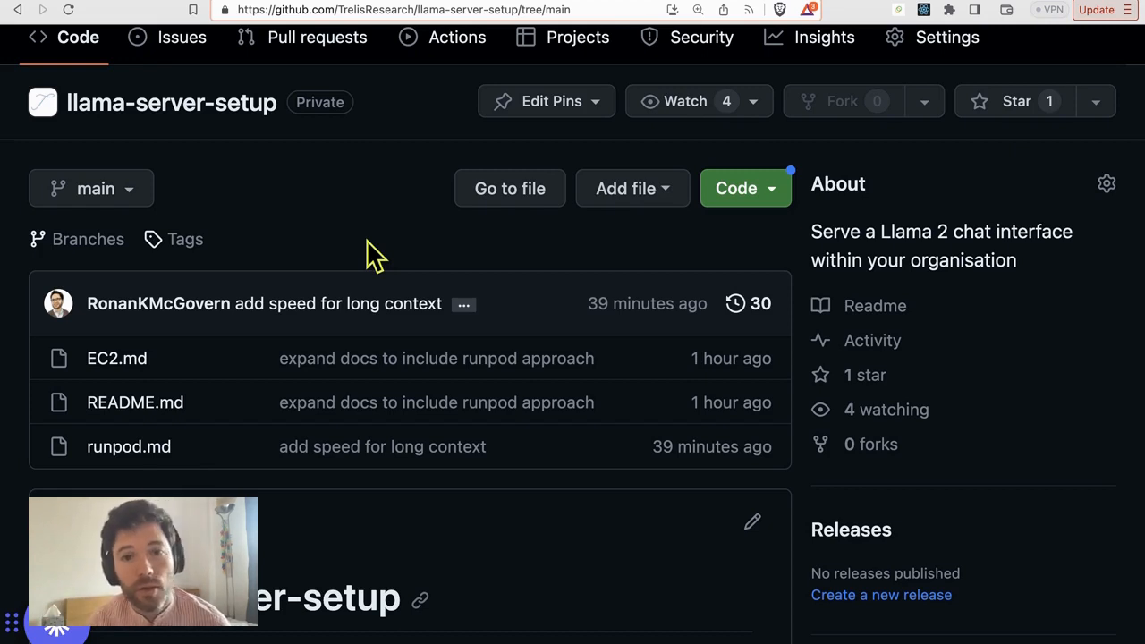
{"action": "mouse_move", "coordinate": [117, 358]}
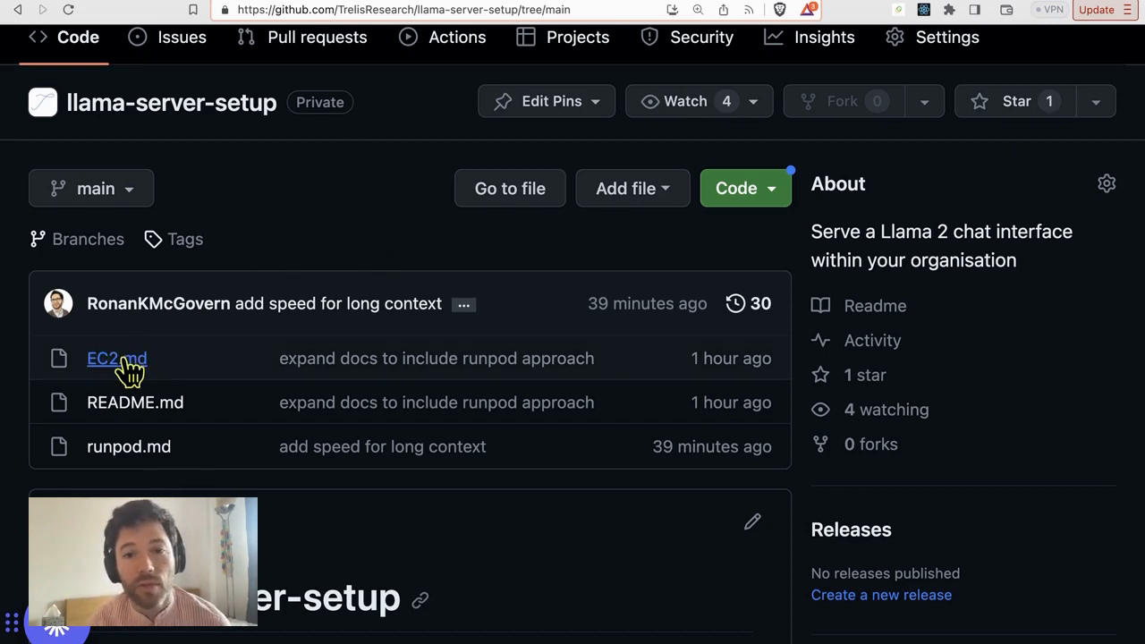
{"action": "mouse_move", "coordinate": [116, 367]}
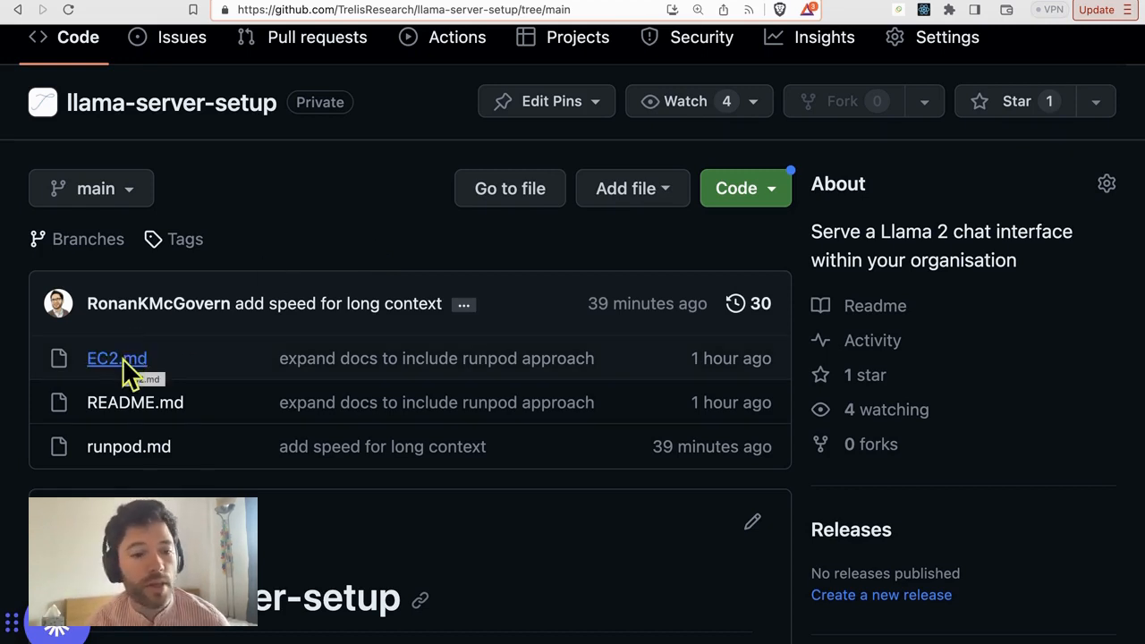
View runpod.md in llama-server-setup and bring its table of contents into view.
{"action": "left_click", "coordinate": [129, 447]}
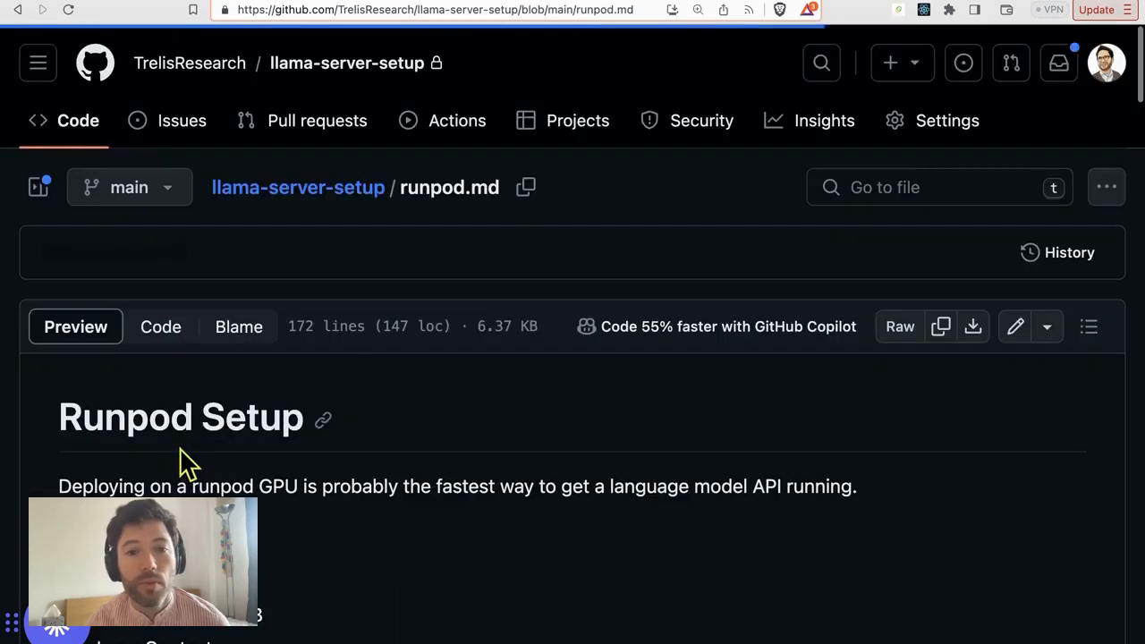
{"action": "scroll", "scroll_direction": "down", "scroll_amount": 3}
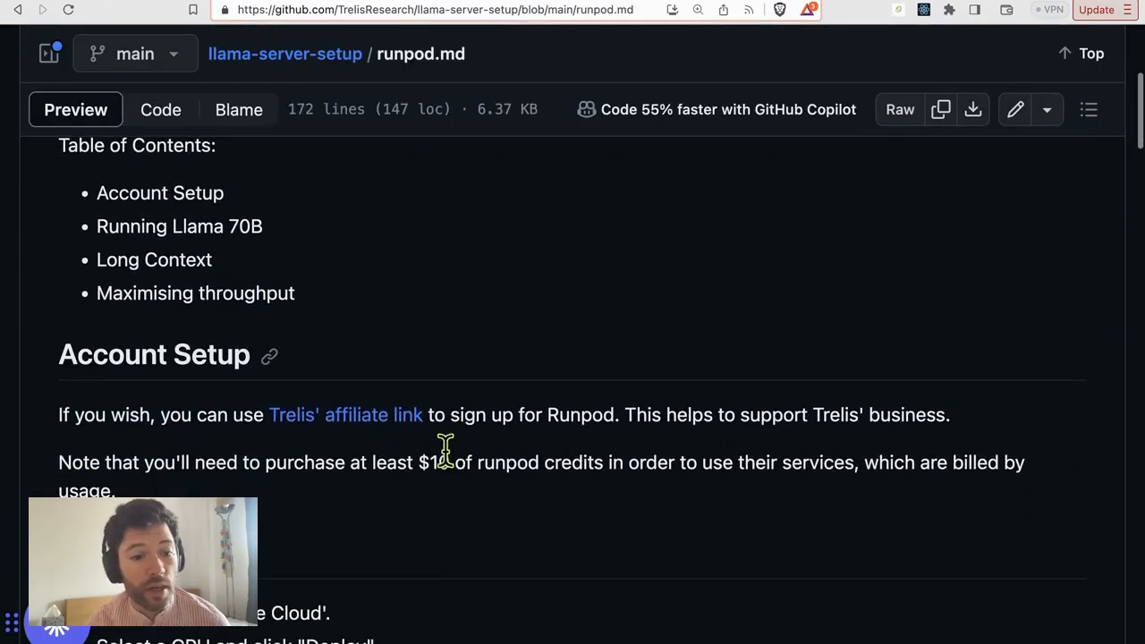
{"action": "scroll", "scroll_direction": "up", "scroll_amount": 3}
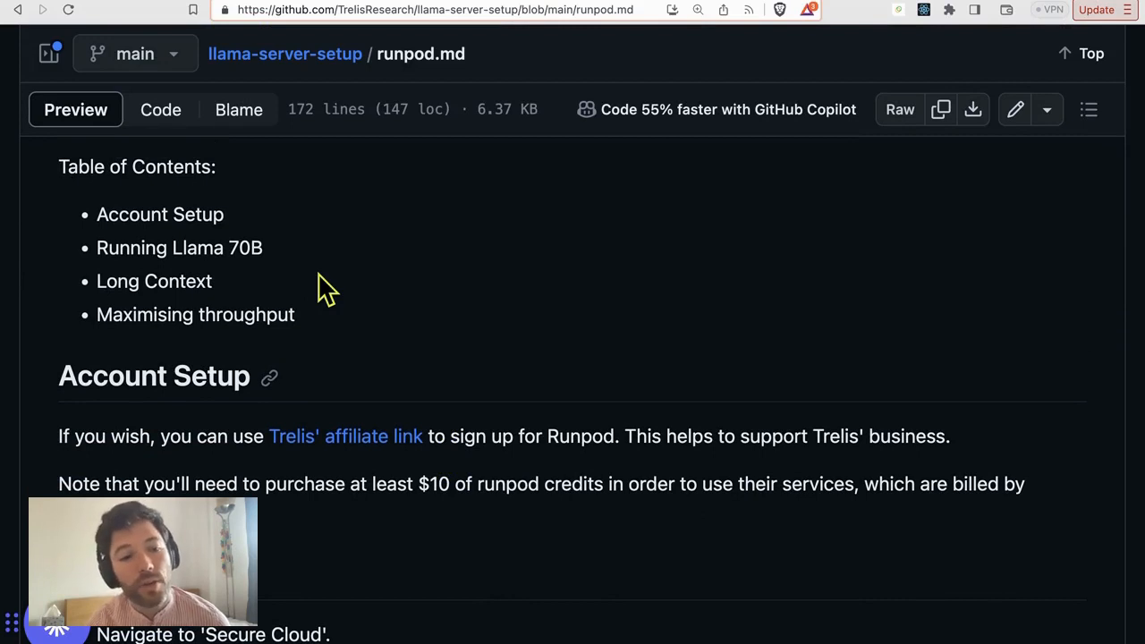
{"action": "mouse_move", "coordinate": [324, 269]}
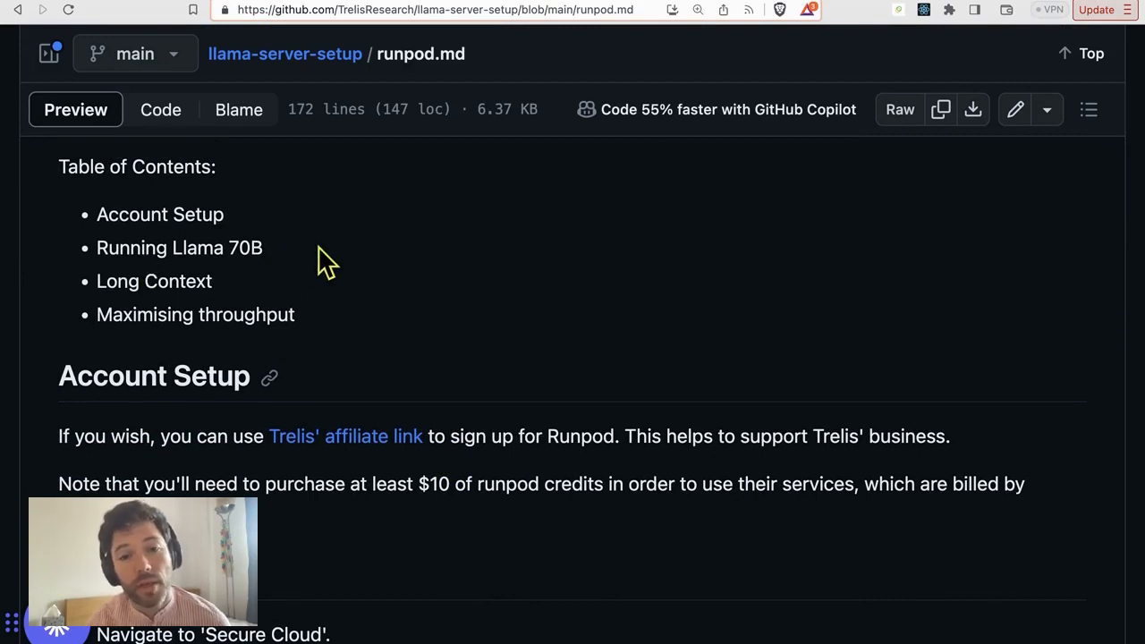
{"action": "mouse_move", "coordinate": [331, 319]}
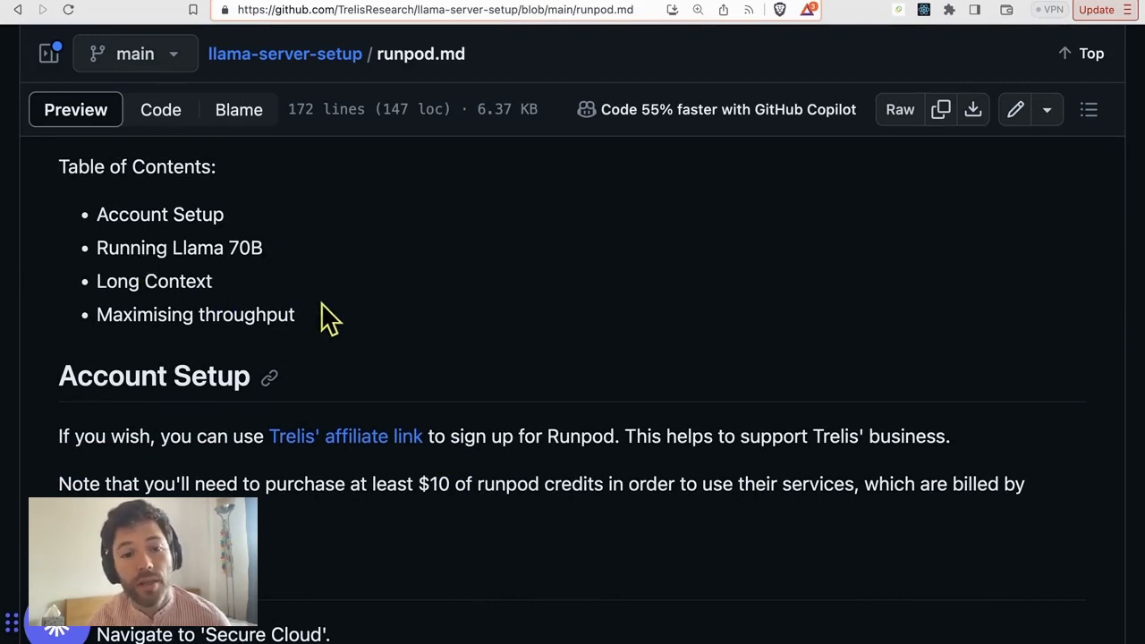
{"action": "mouse_move", "coordinate": [322, 333]}
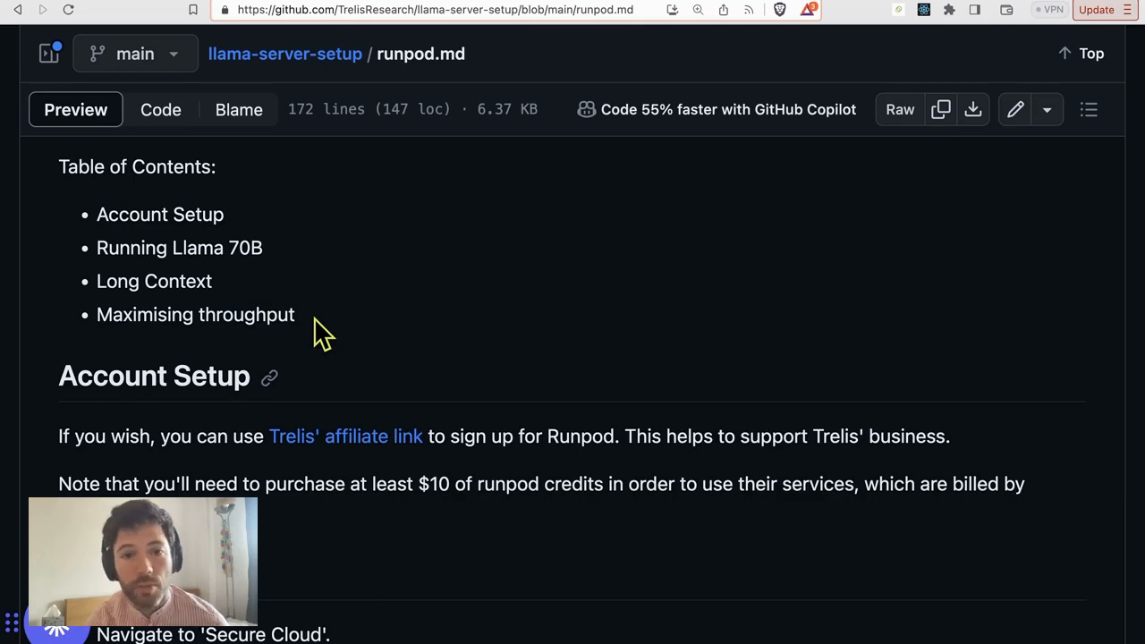